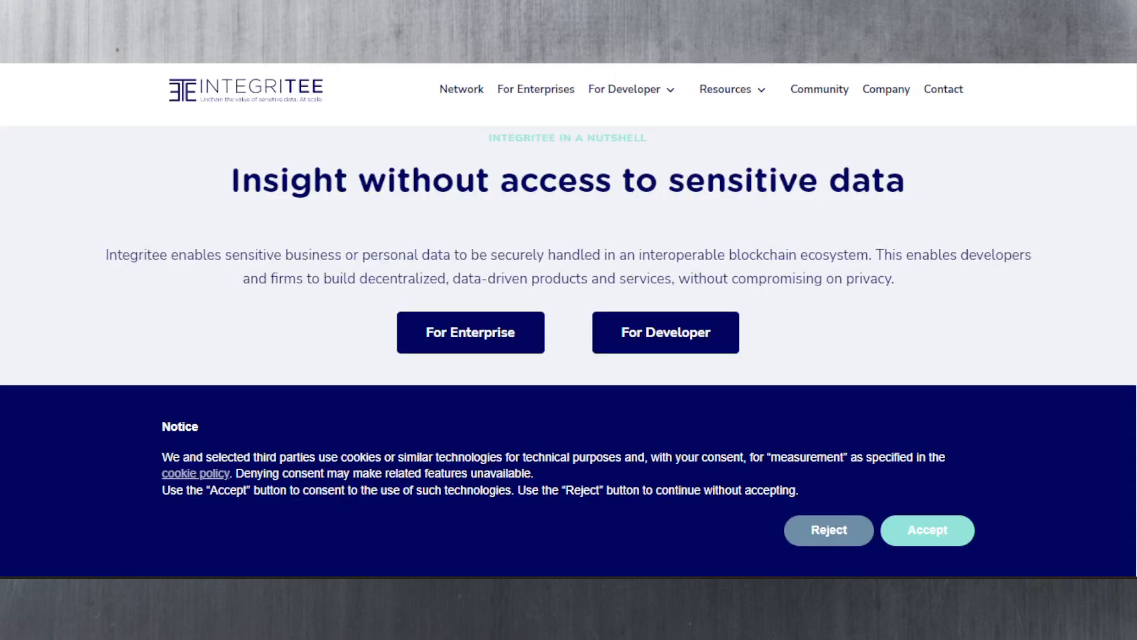
Step: Scroll the Integritee homepage past 'Insight without access' to the Protect, Collaborate and Build cards
scroll("down", 3)
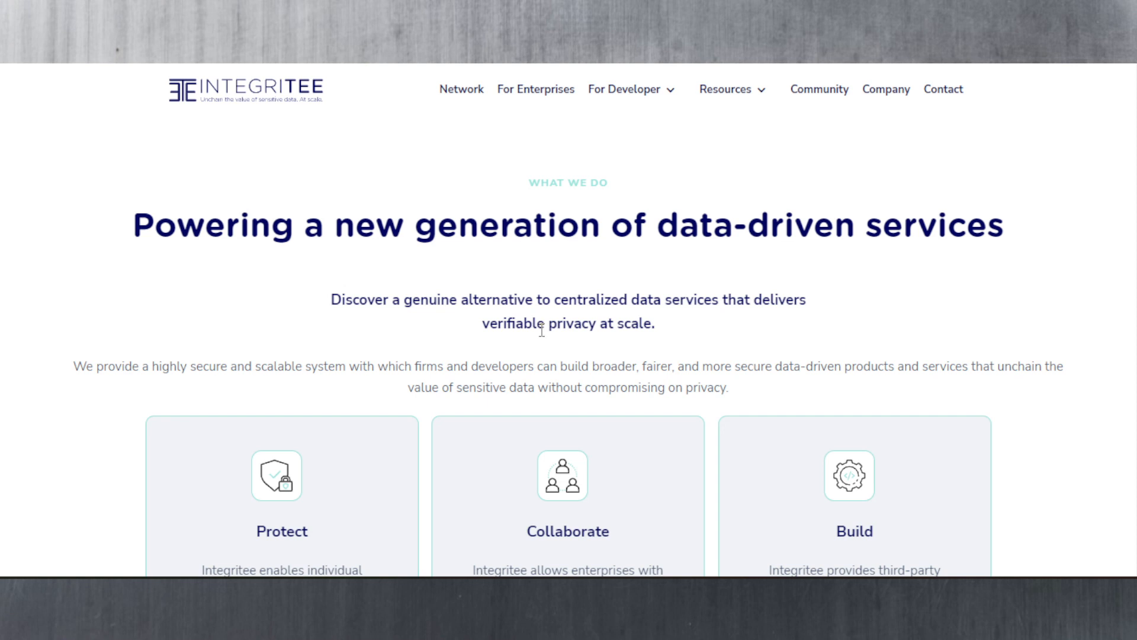
scroll("down", 3)
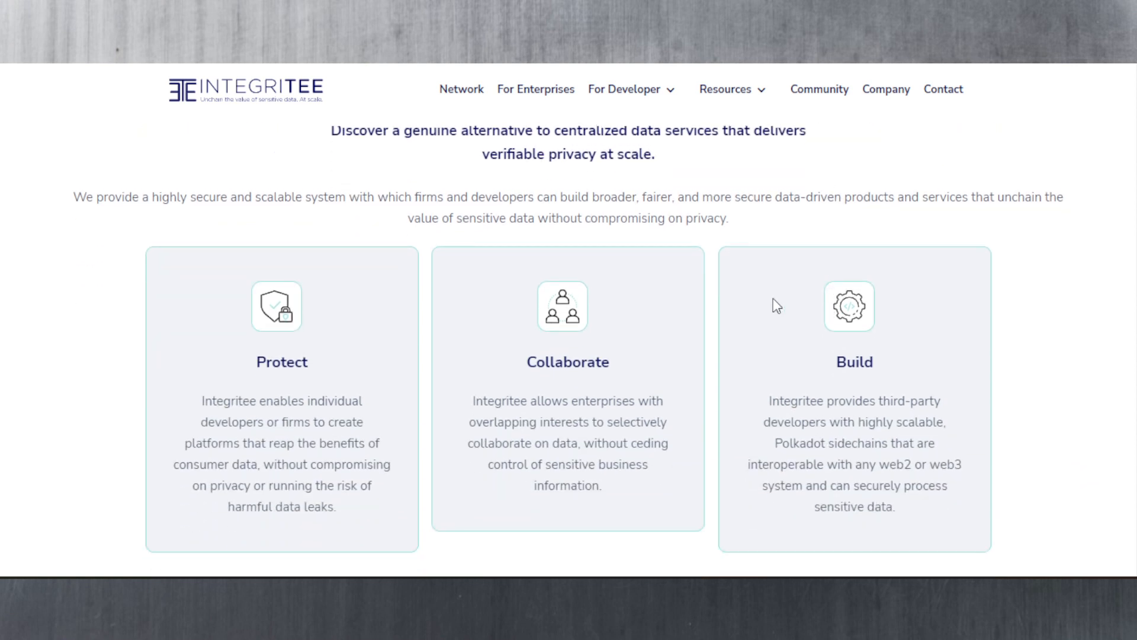
scroll("down", 3)
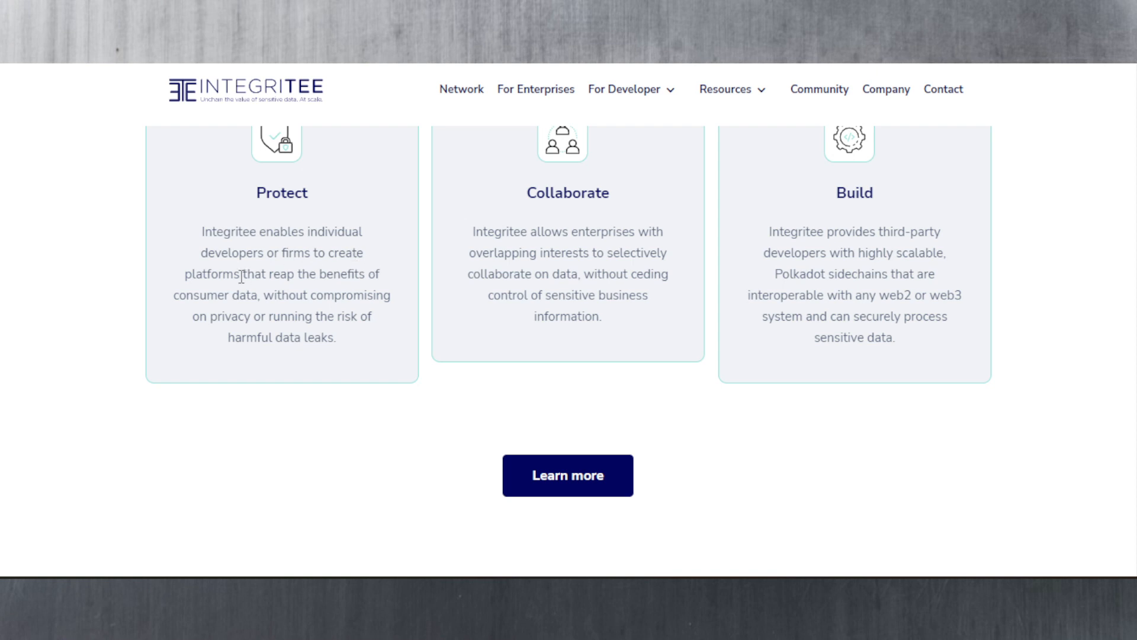
mouse_move(275, 315)
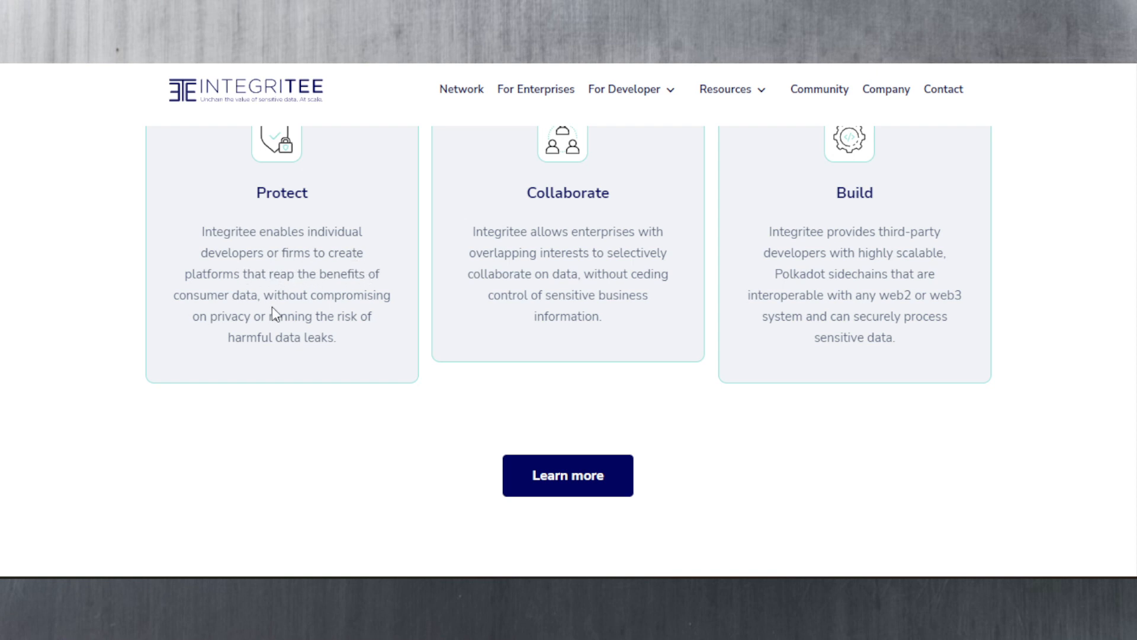
mouse_move(350, 379)
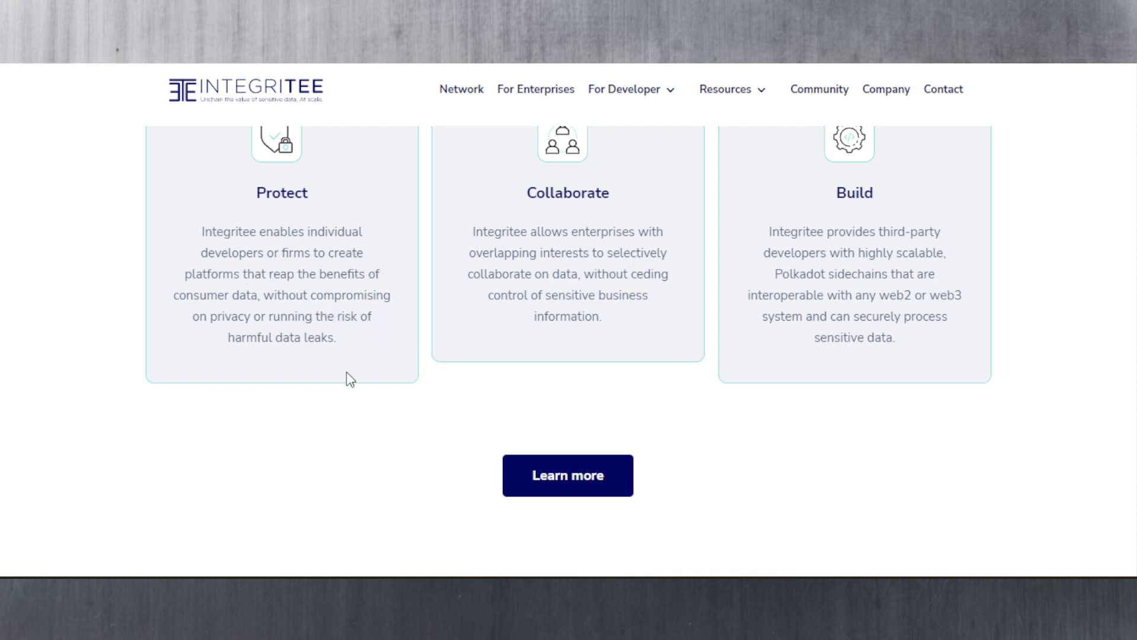
mouse_move(466, 328)
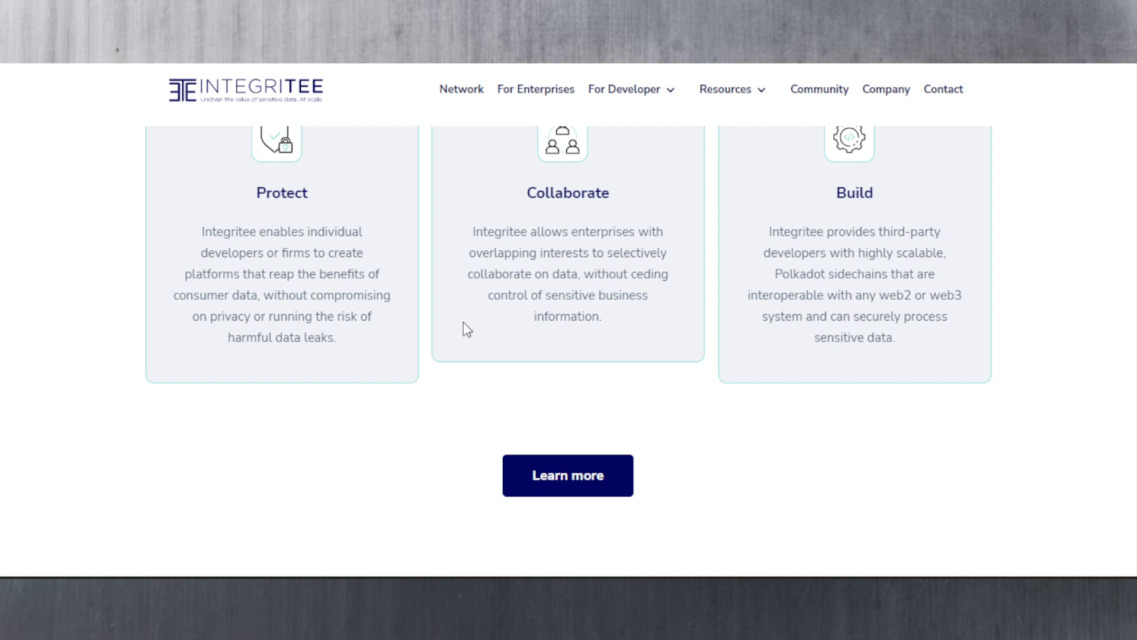
mouse_move(733, 290)
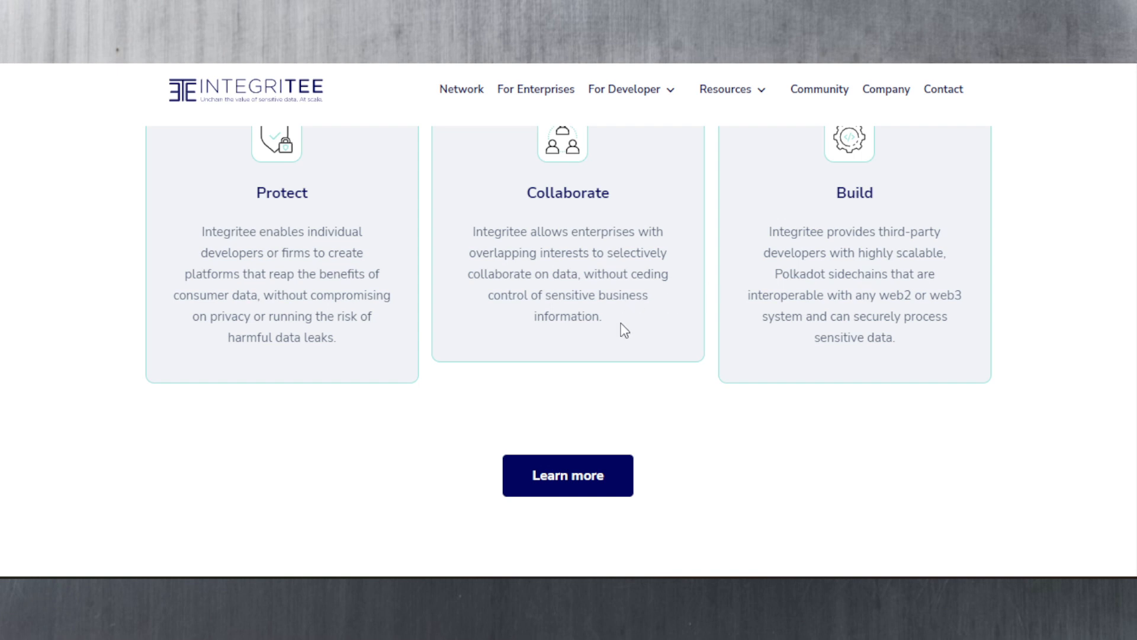
mouse_move(959, 317)
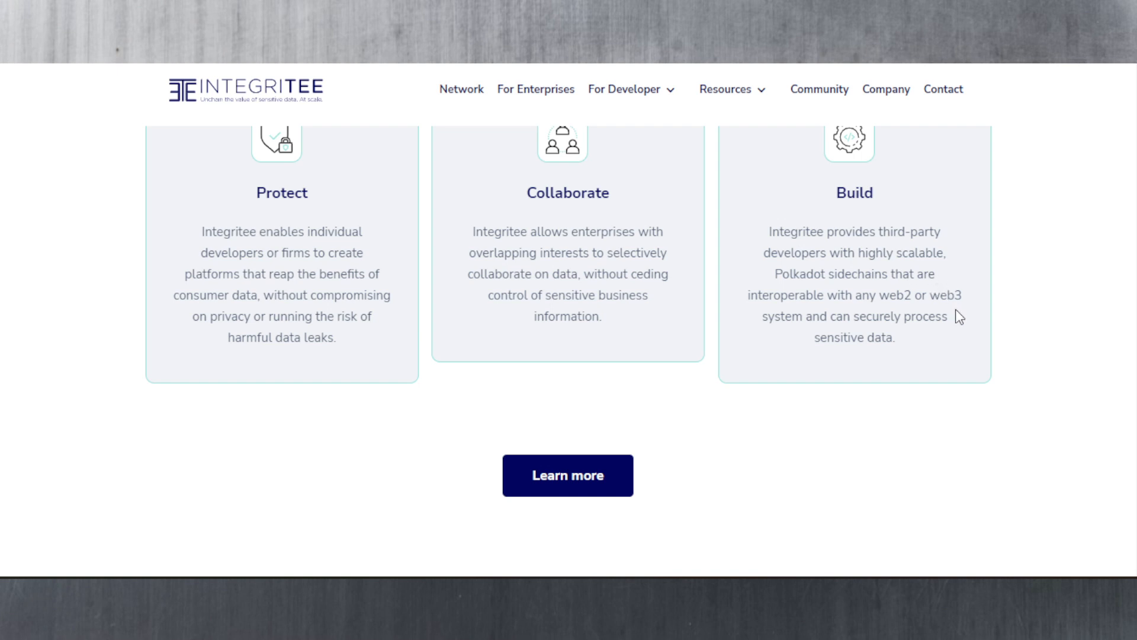
mouse_move(951, 334)
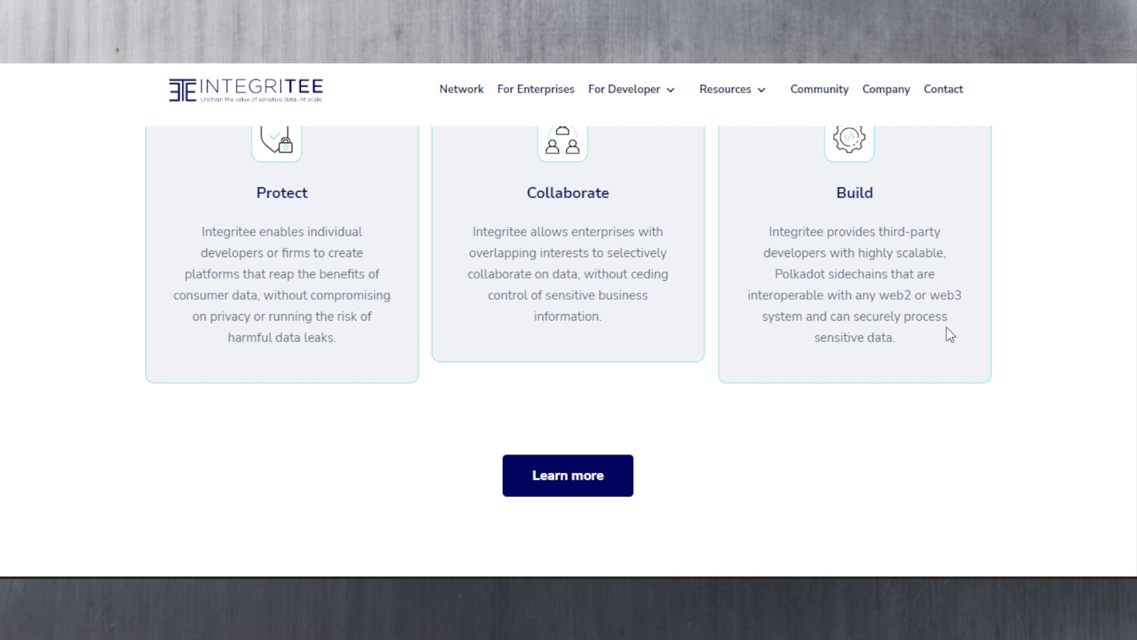
mouse_move(833, 313)
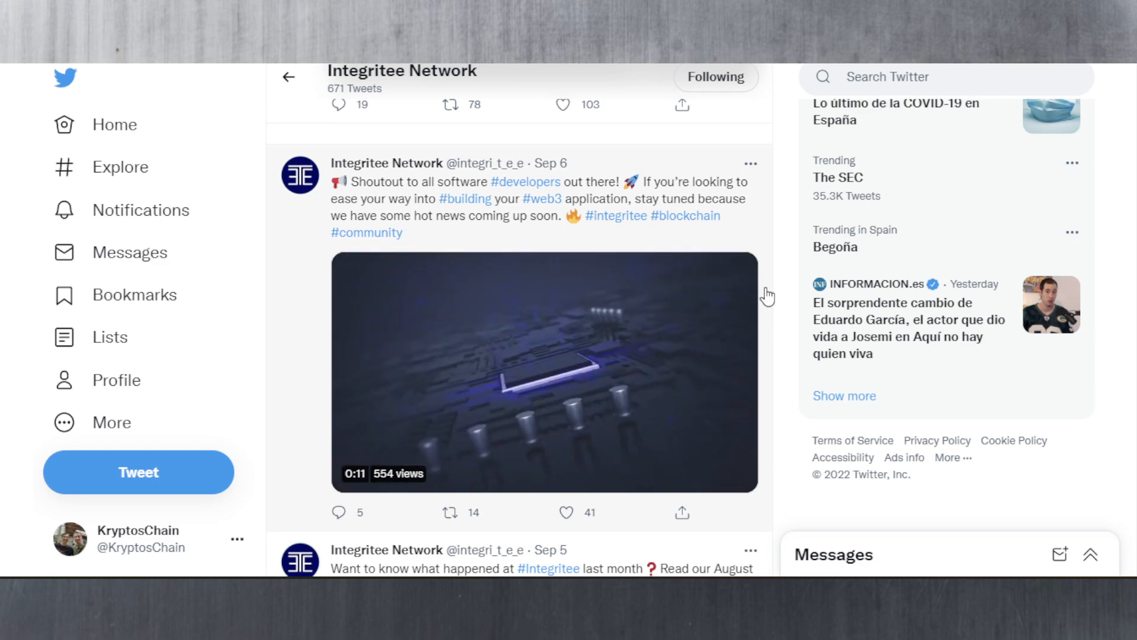
Step: Play the Integritee SDK video, then scroll the Sep 6–13 tweets to TOKEN2049 Singapore
scroll("down", 3)
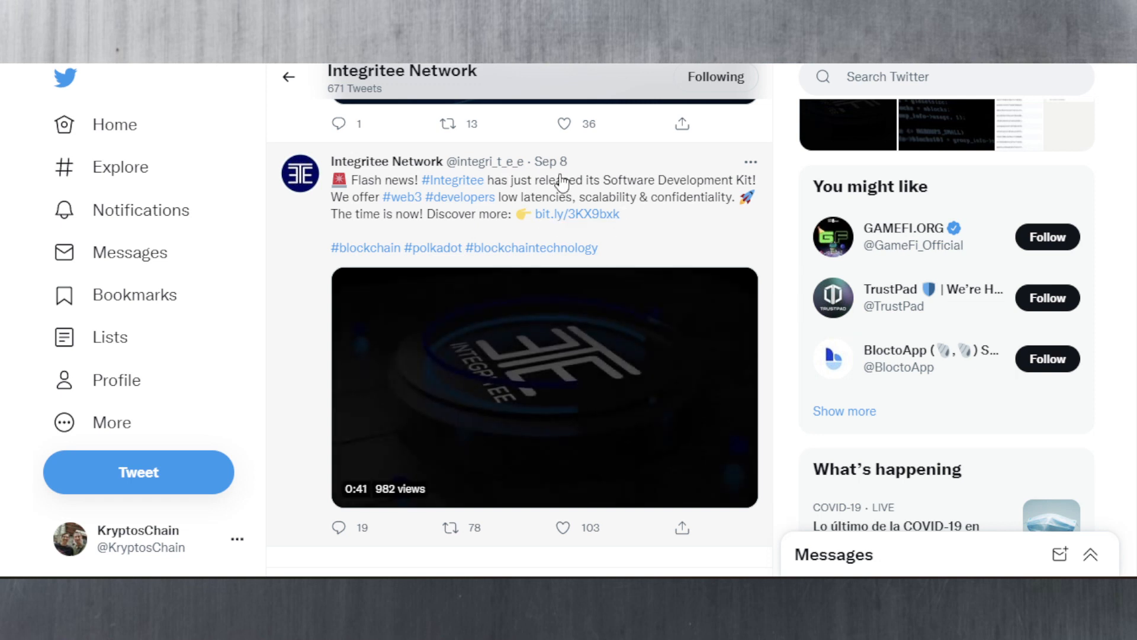
left_click(544, 384)
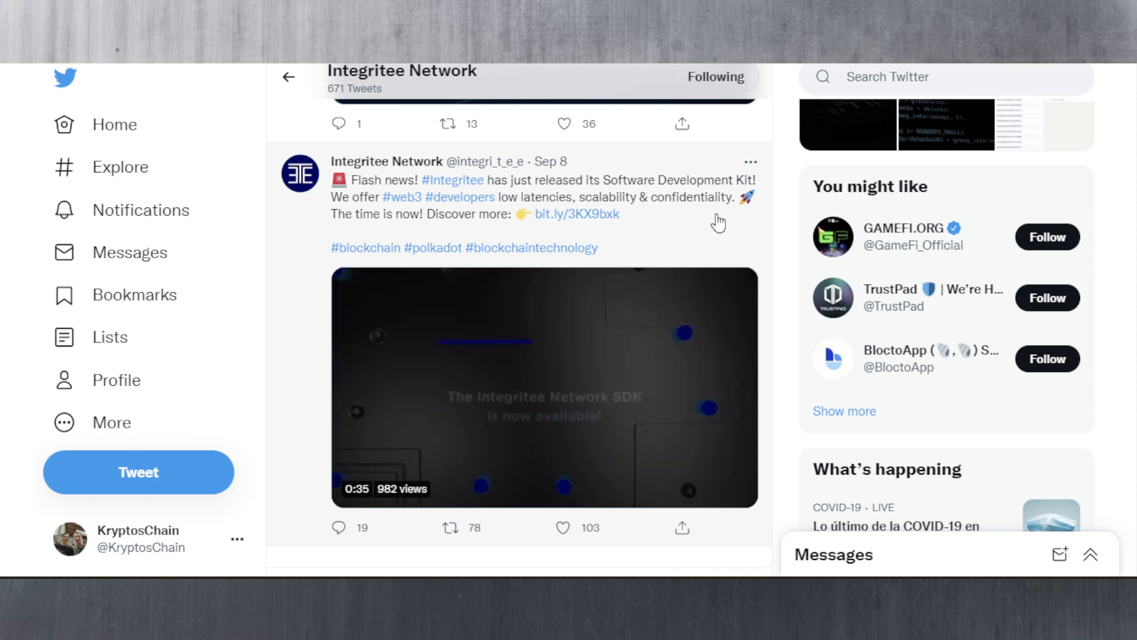
left_click(543, 385)
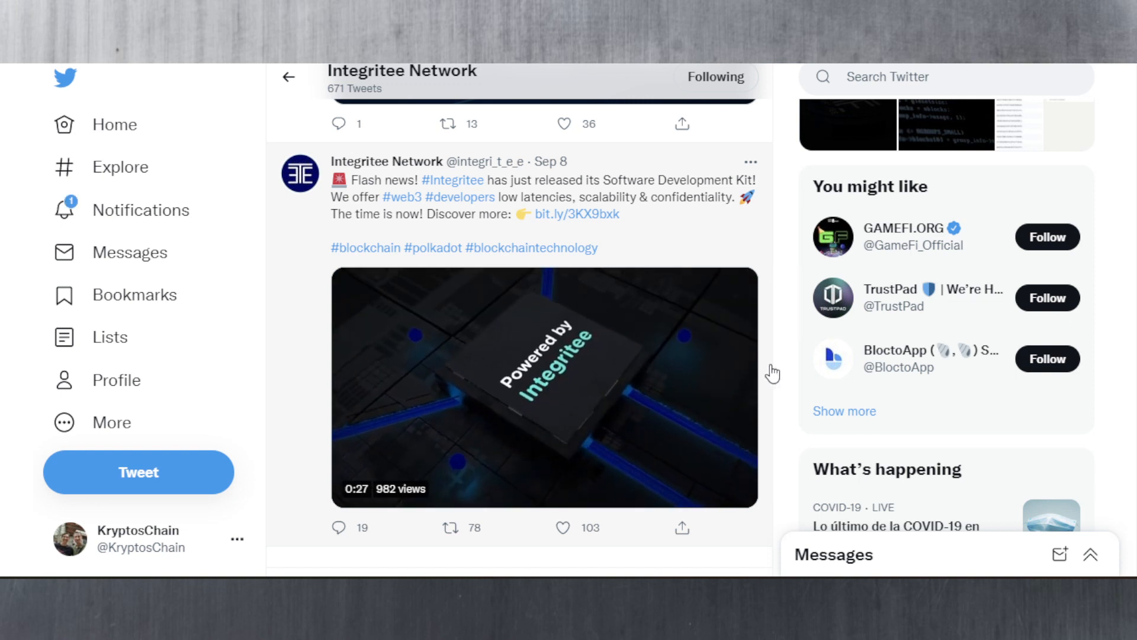
scroll("down", 3)
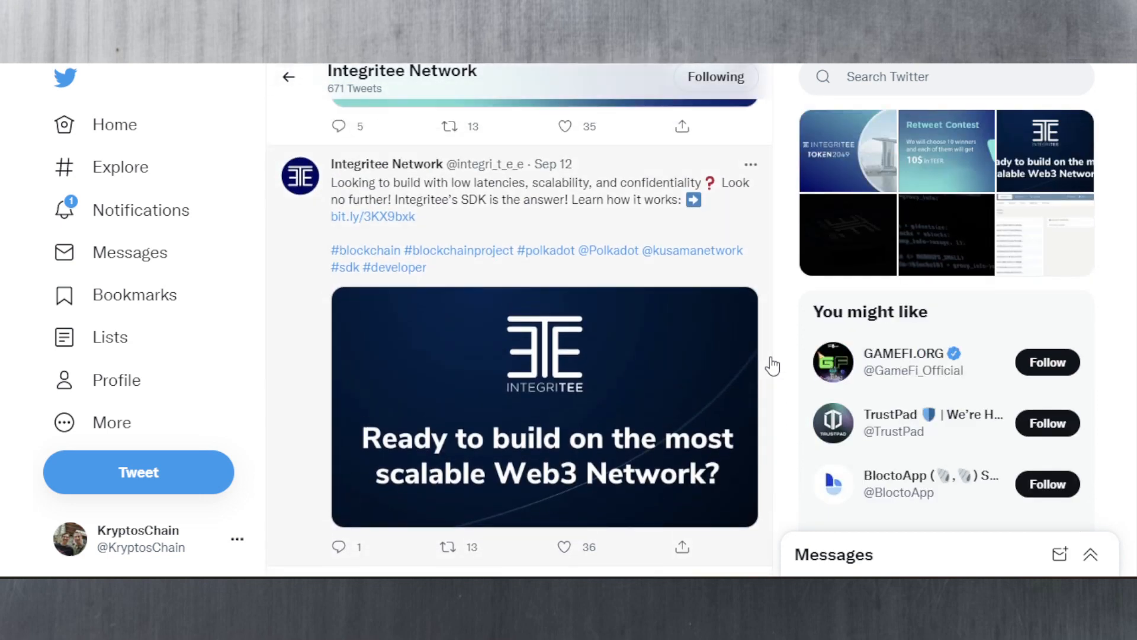
scroll("down", 3)
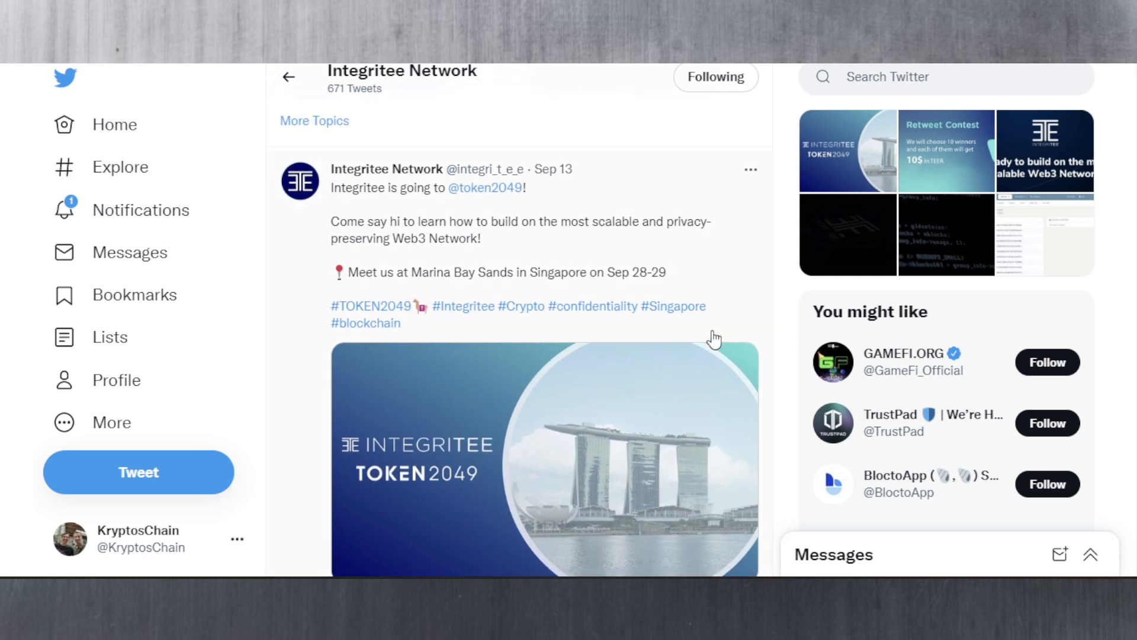
mouse_move(633, 283)
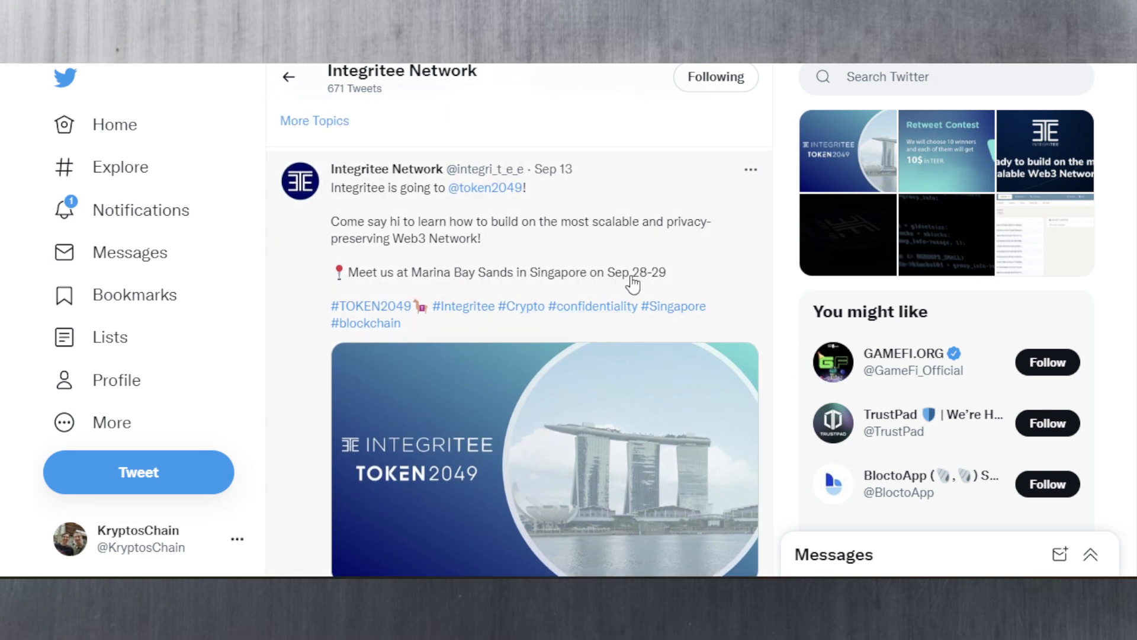
mouse_move(624, 290)
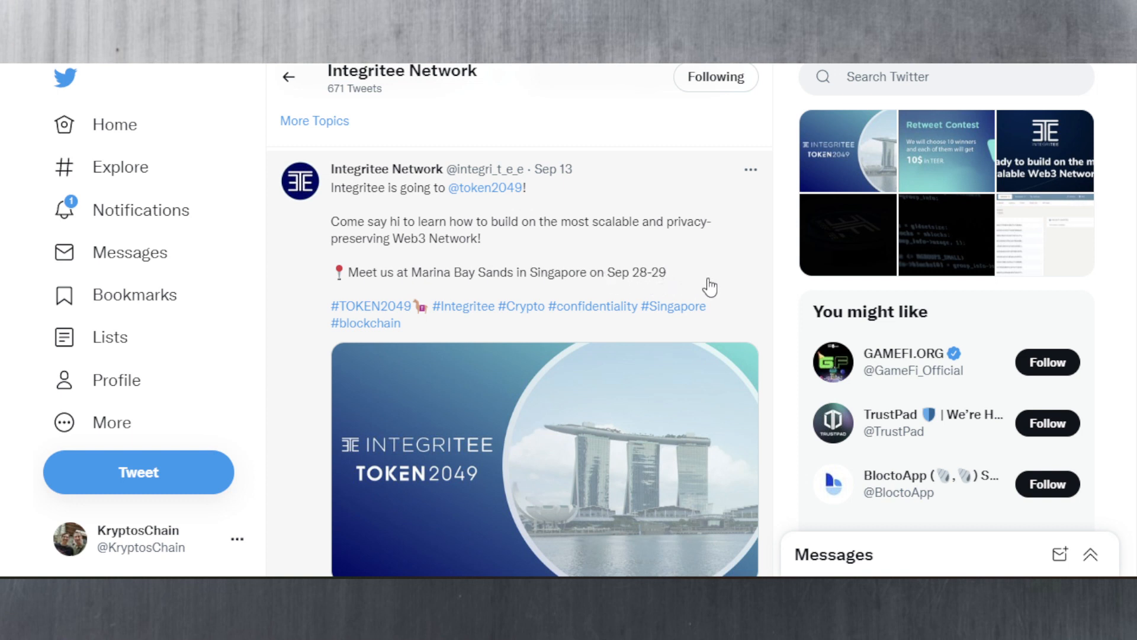
mouse_move(795, 301)
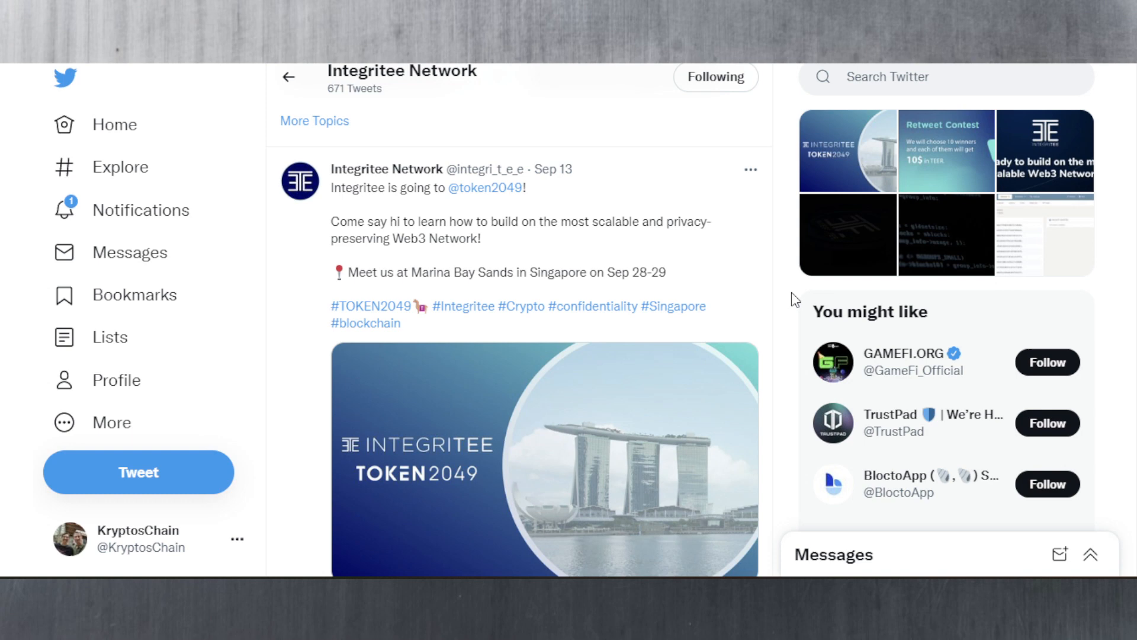
Step: Scroll the Integritee timeline to the Sep 15 'Stay tuned!' tweet quoting OVHcloud Deutschland
scroll("down", 3)
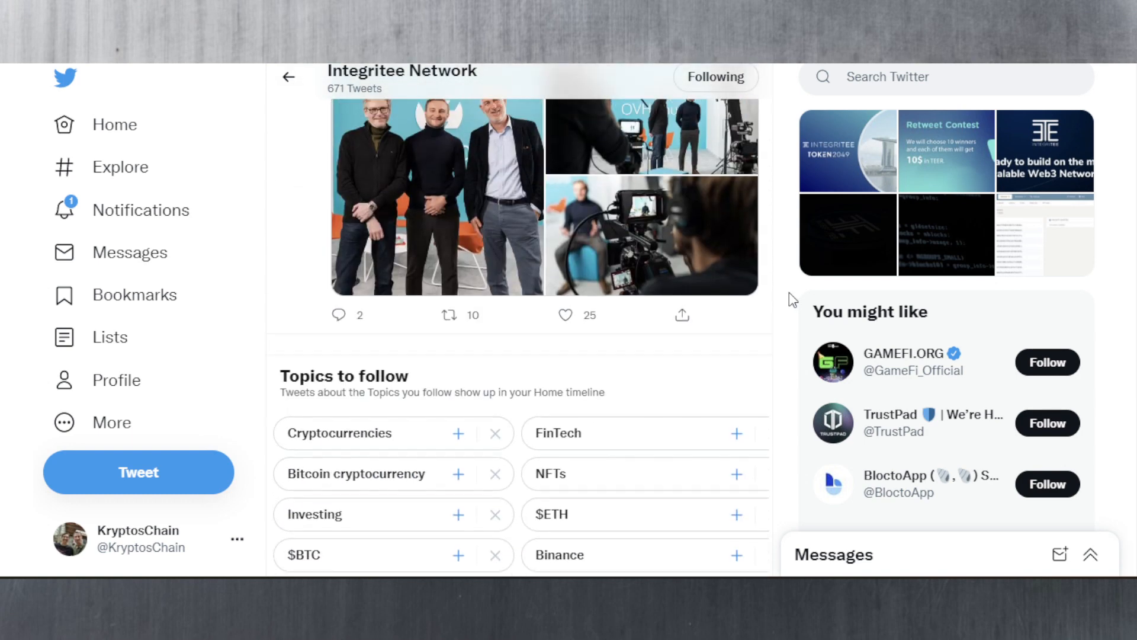
scroll("down", 3)
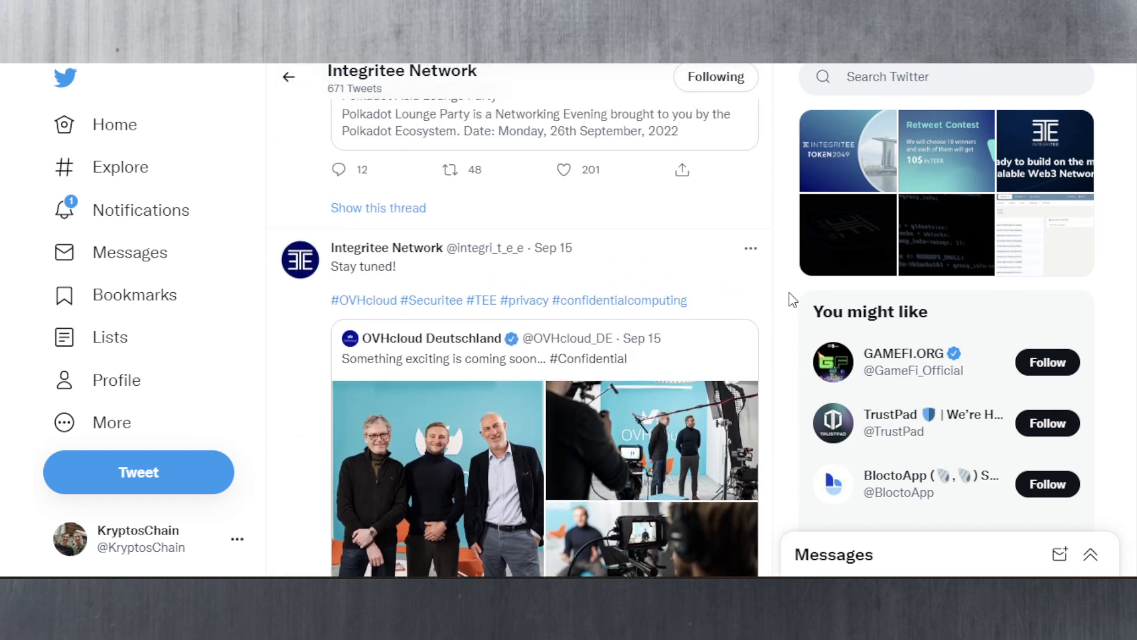
scroll("down", 3)
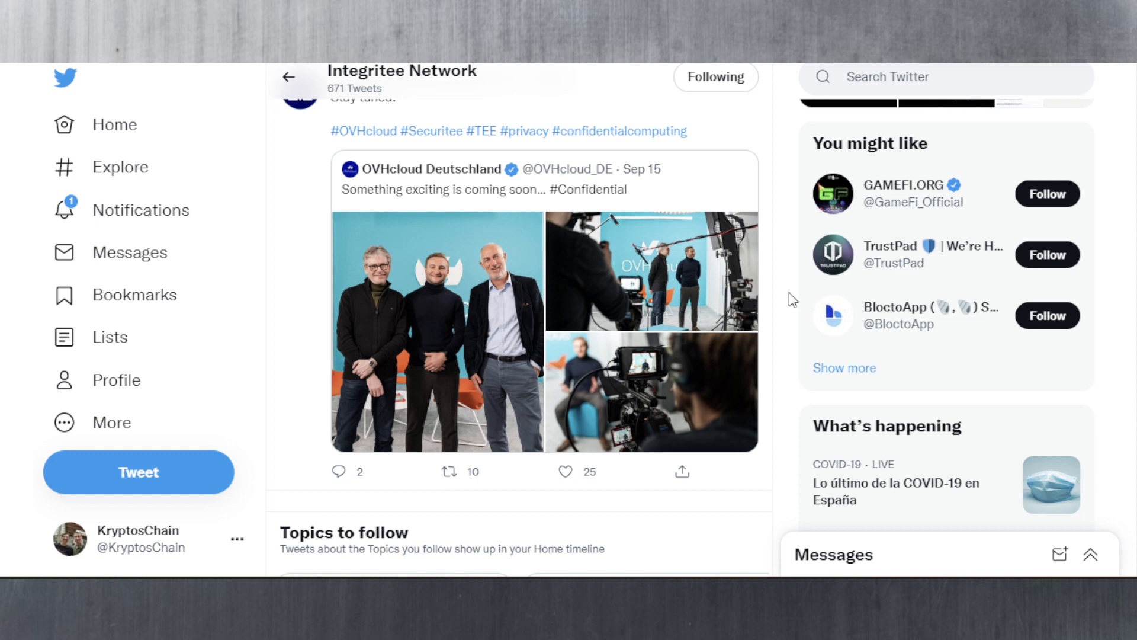
scroll("down", 3)
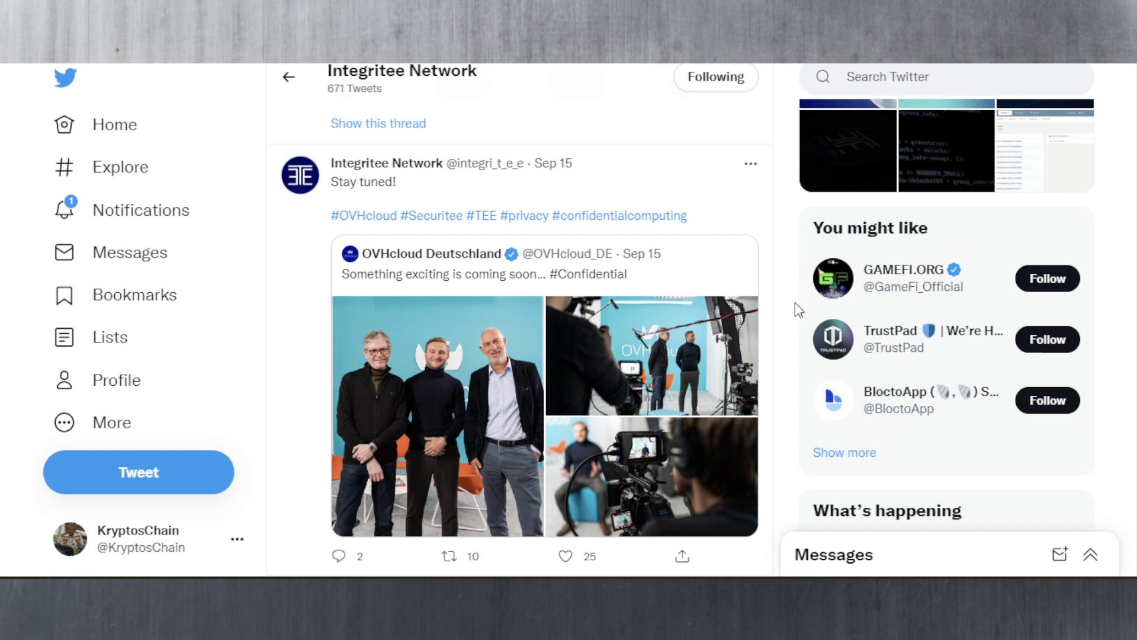
mouse_move(798, 310)
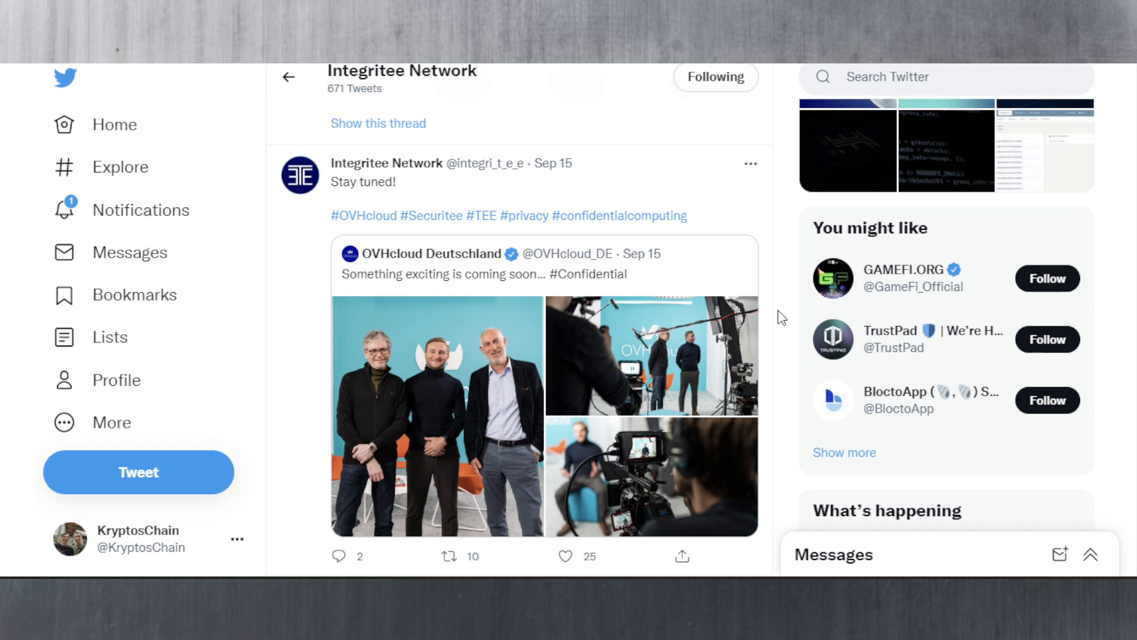
mouse_move(563, 287)
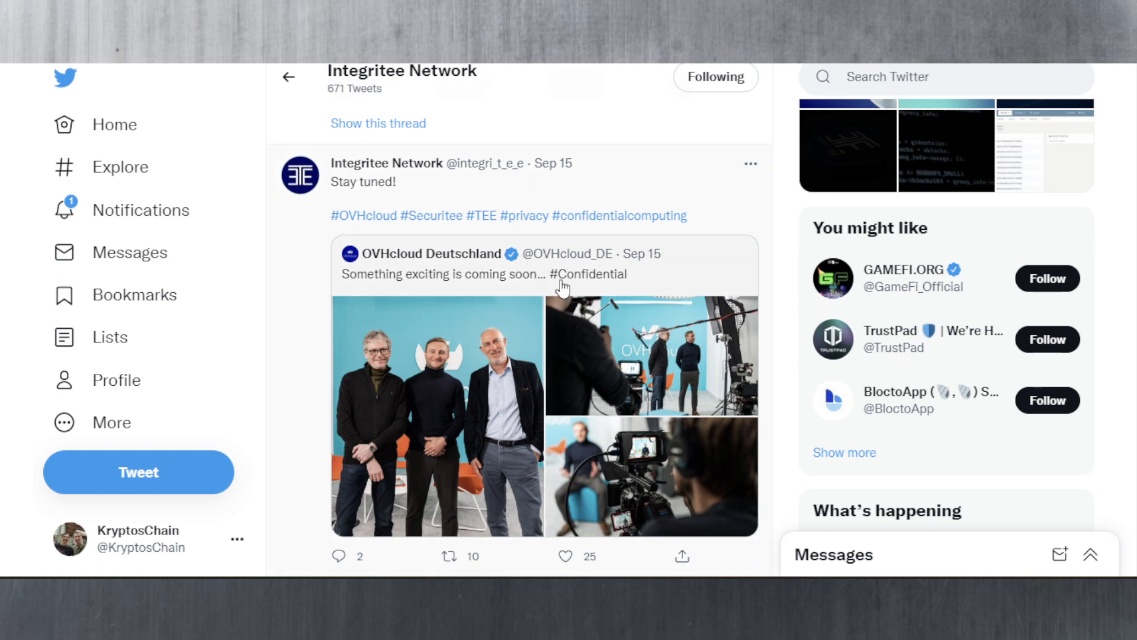
mouse_move(409, 270)
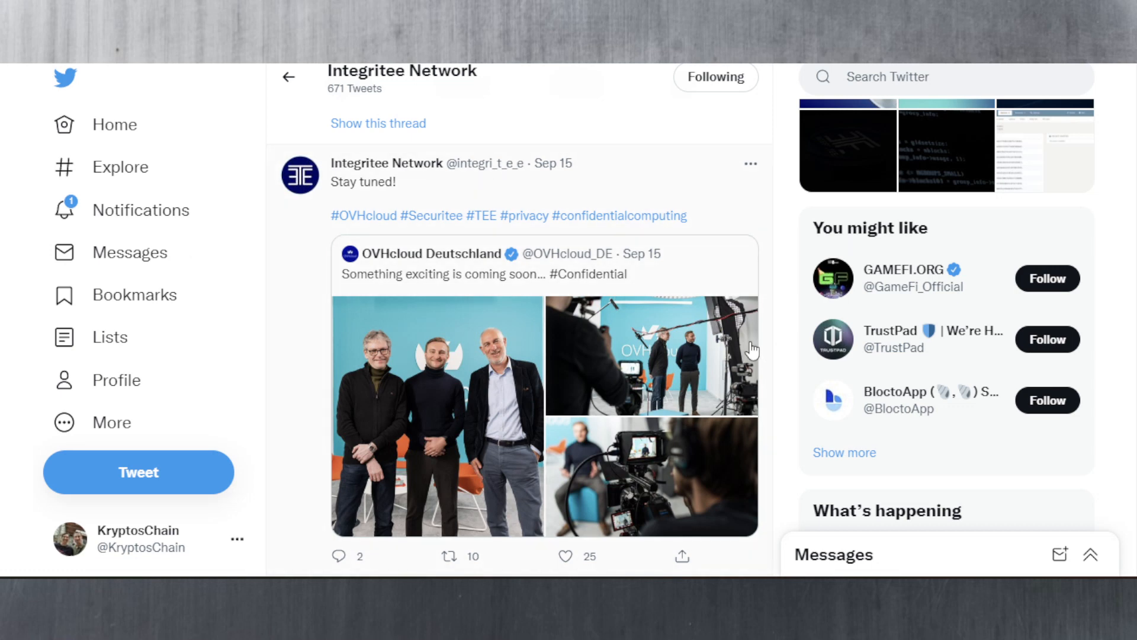
mouse_move(841, 319)
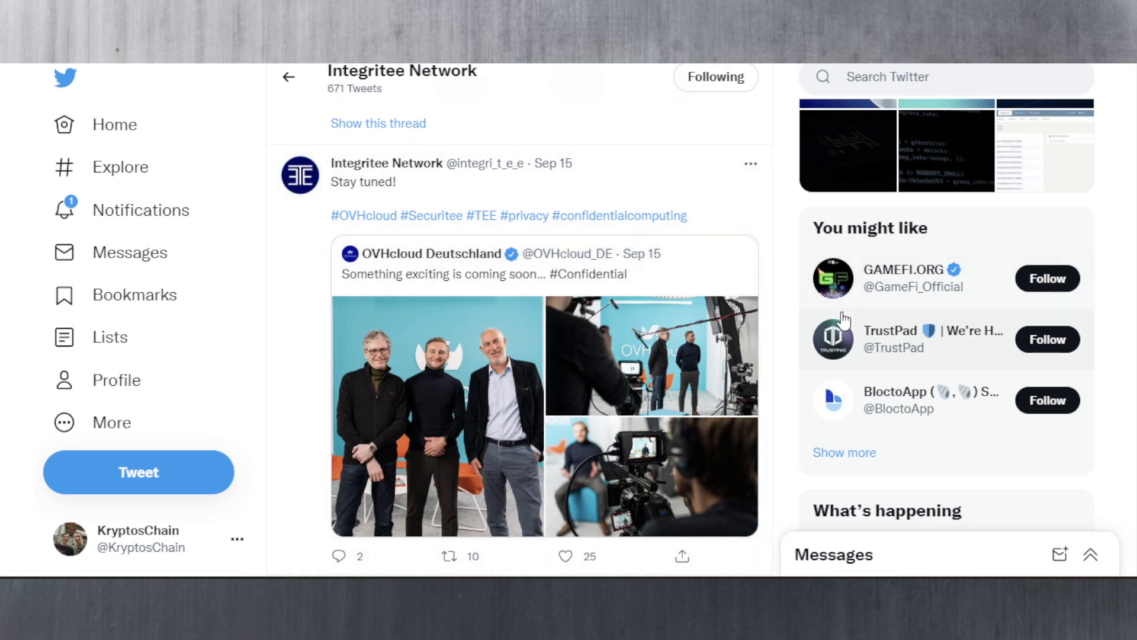
scroll("down", 3)
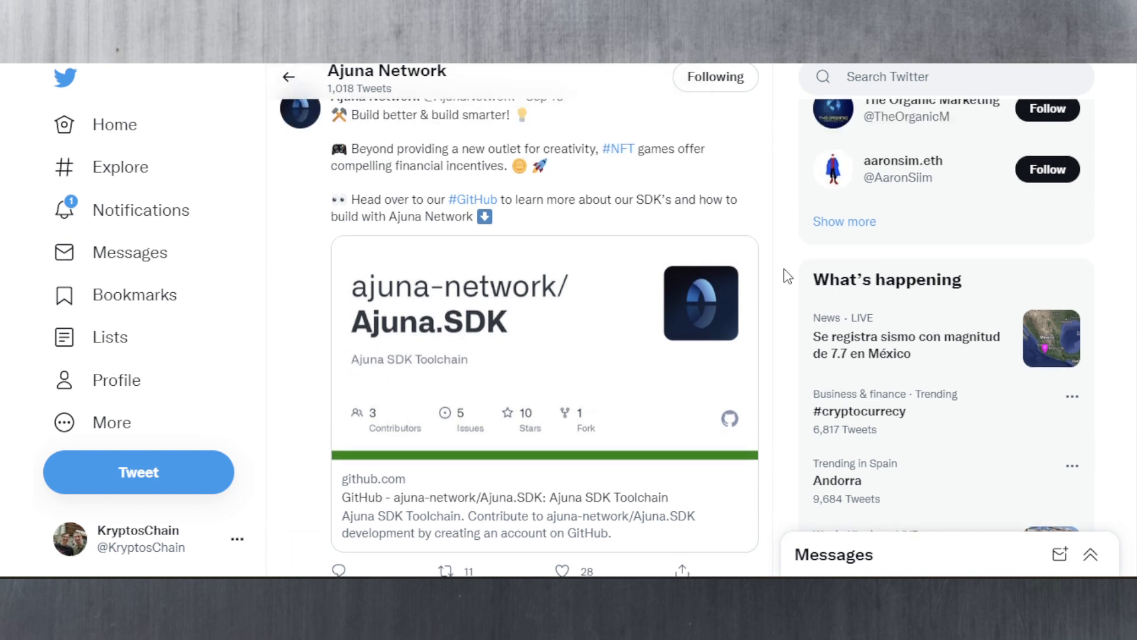
Step: Scroll Ajuna Network's timeline past the GitHub Ajuna.SDK tweet toward the PlayStation GIF
scroll("down", 3)
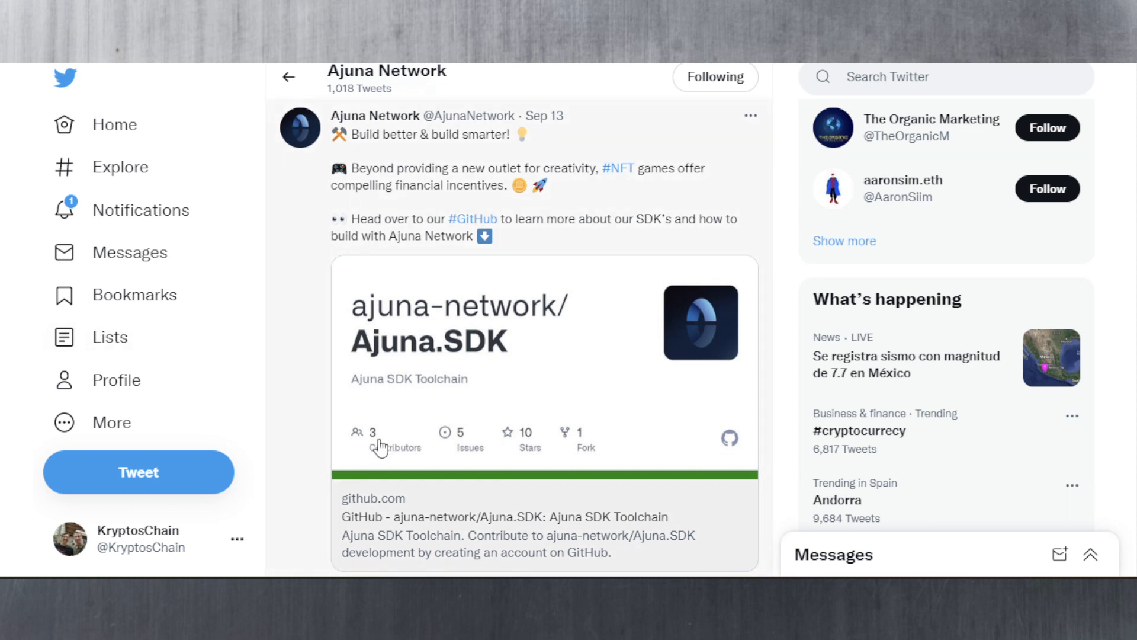
mouse_move(788, 394)
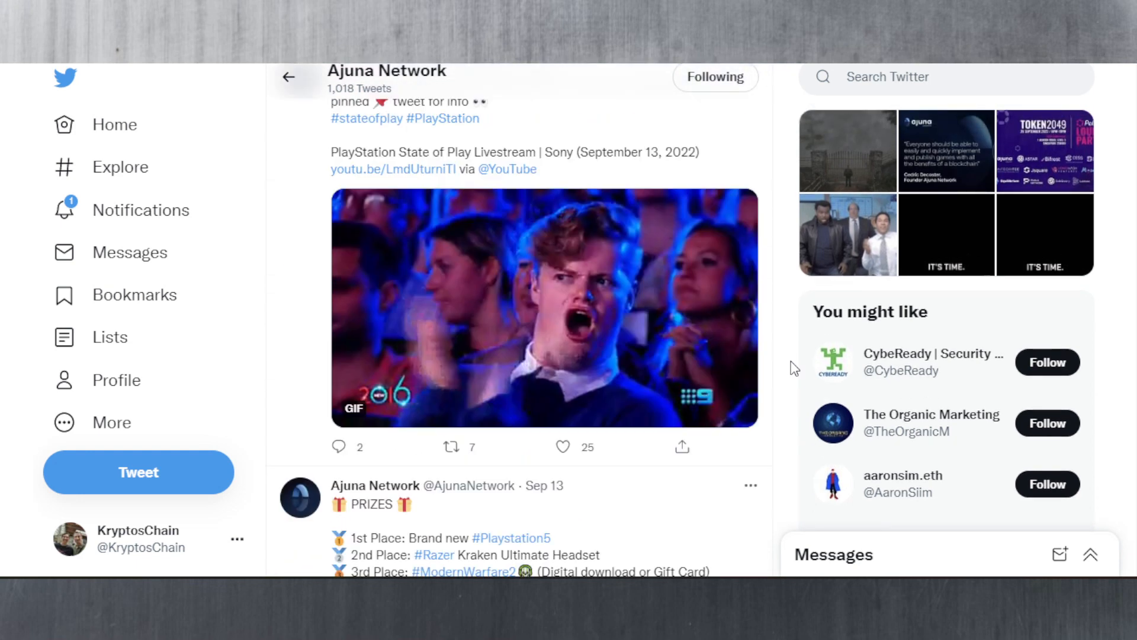
Step: Scroll Ajuna Network's feed down to the Sep 13 #AJUNA giveaway for PS5, headset and MW2
scroll("down", 3)
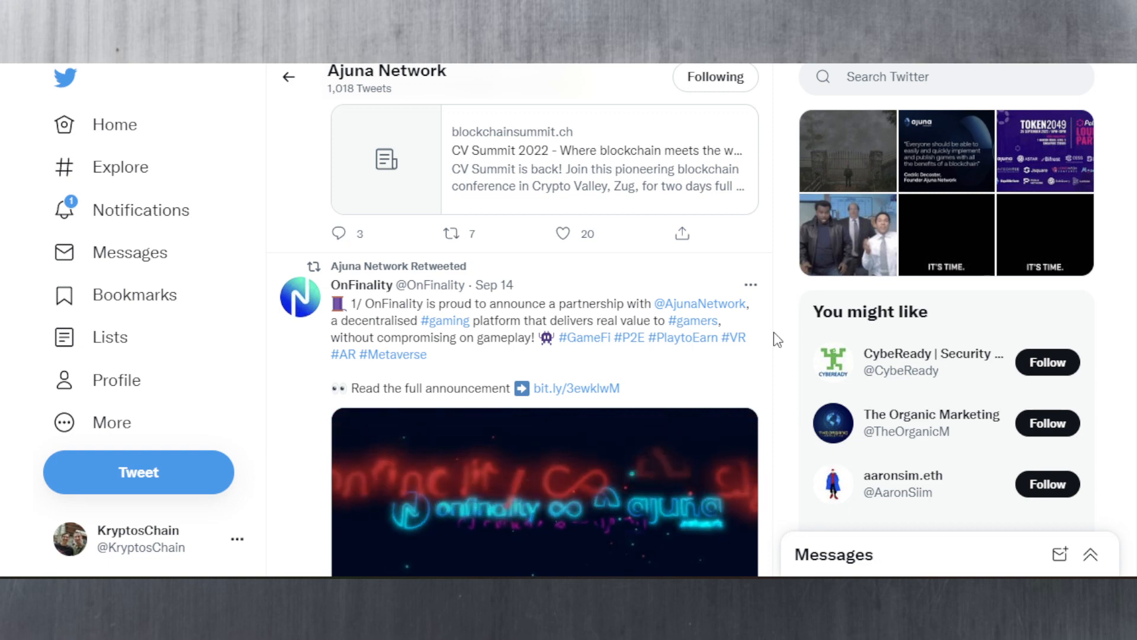
scroll("down", 3)
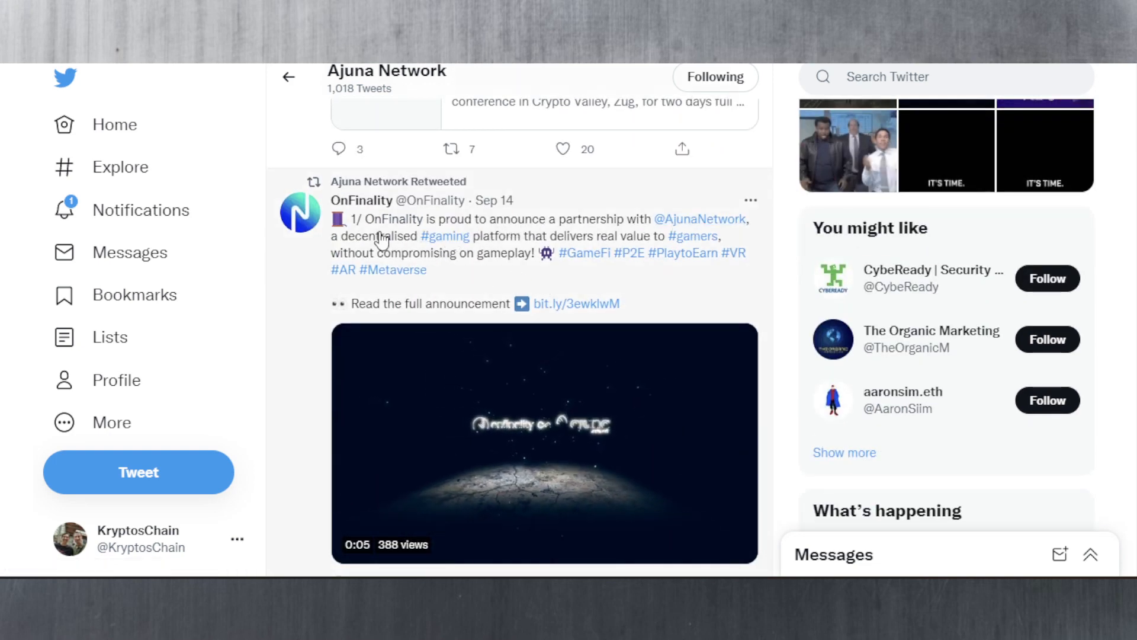
mouse_move(679, 252)
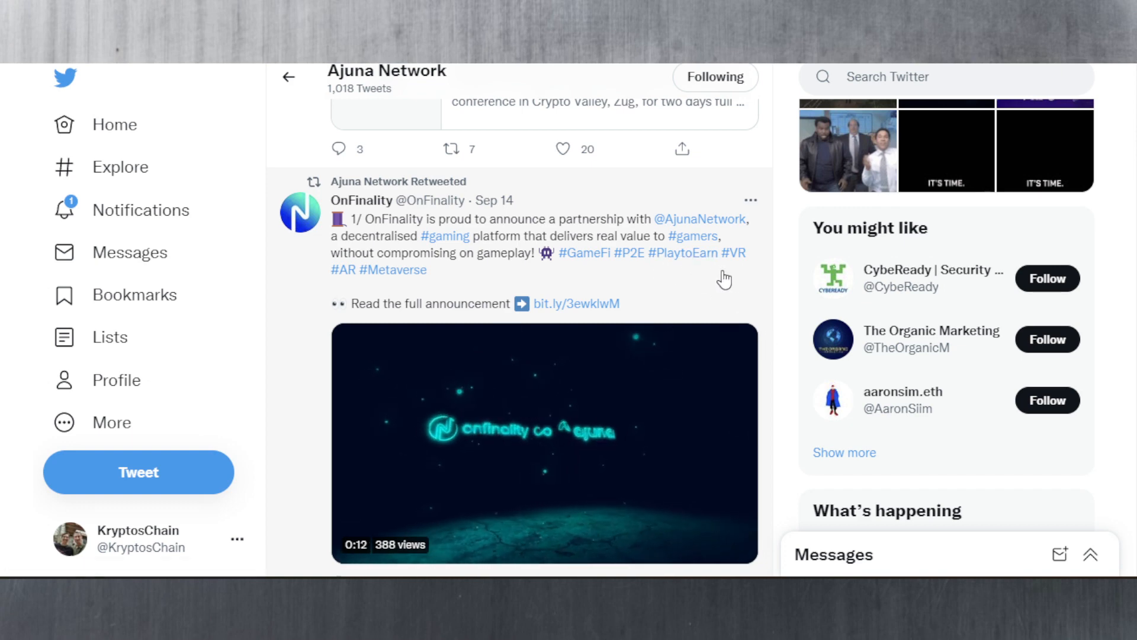
scroll("down", 3)
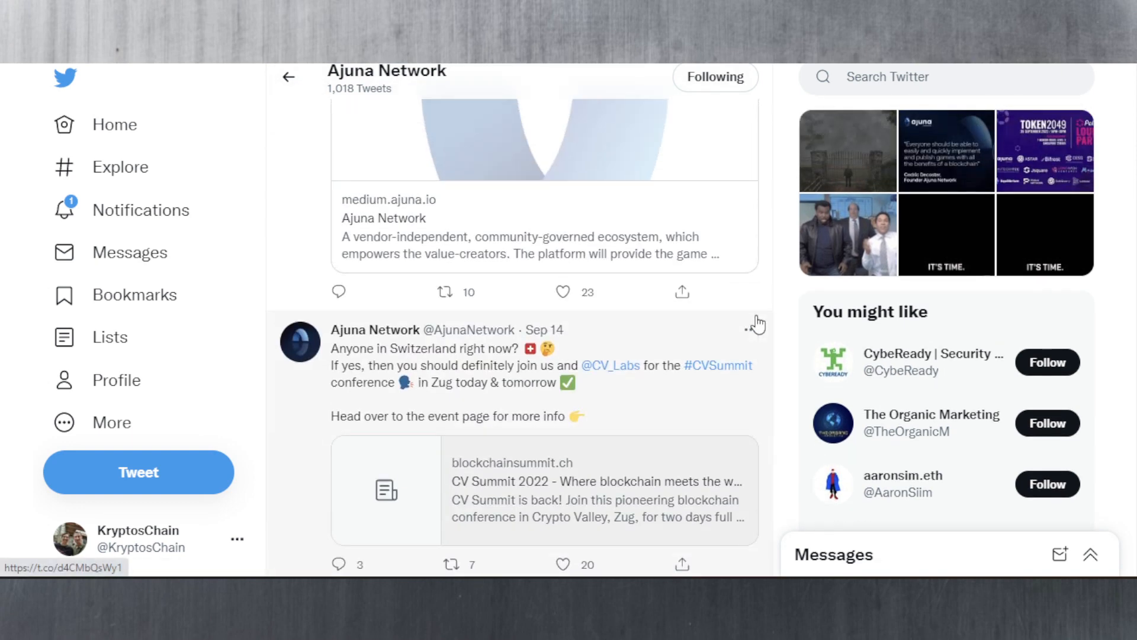
scroll("down", 3)
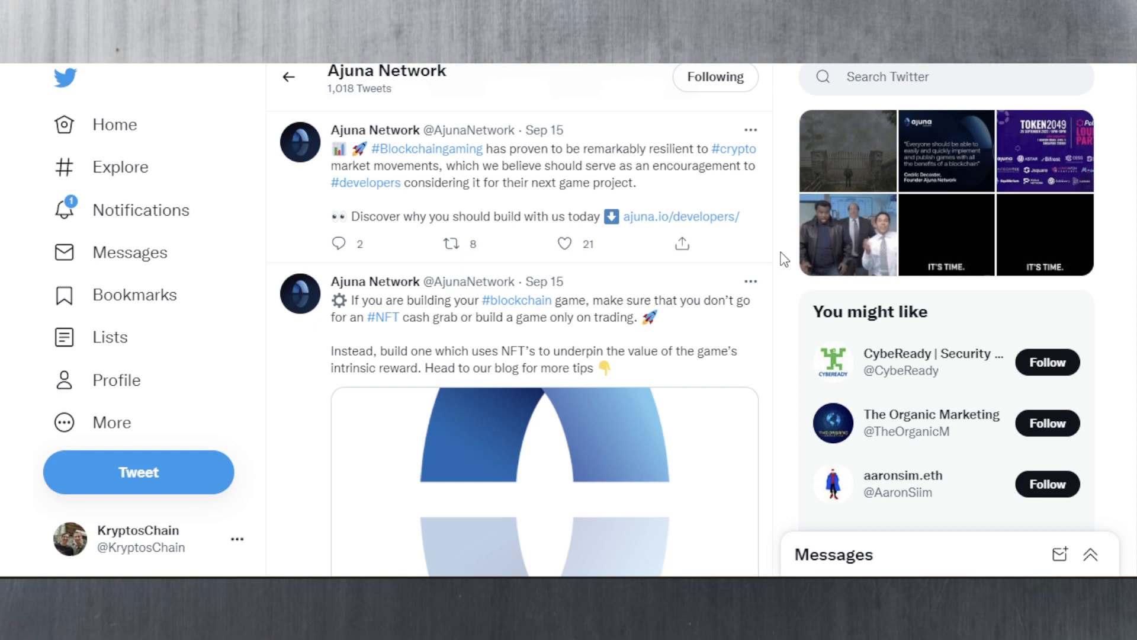
scroll("down", 3)
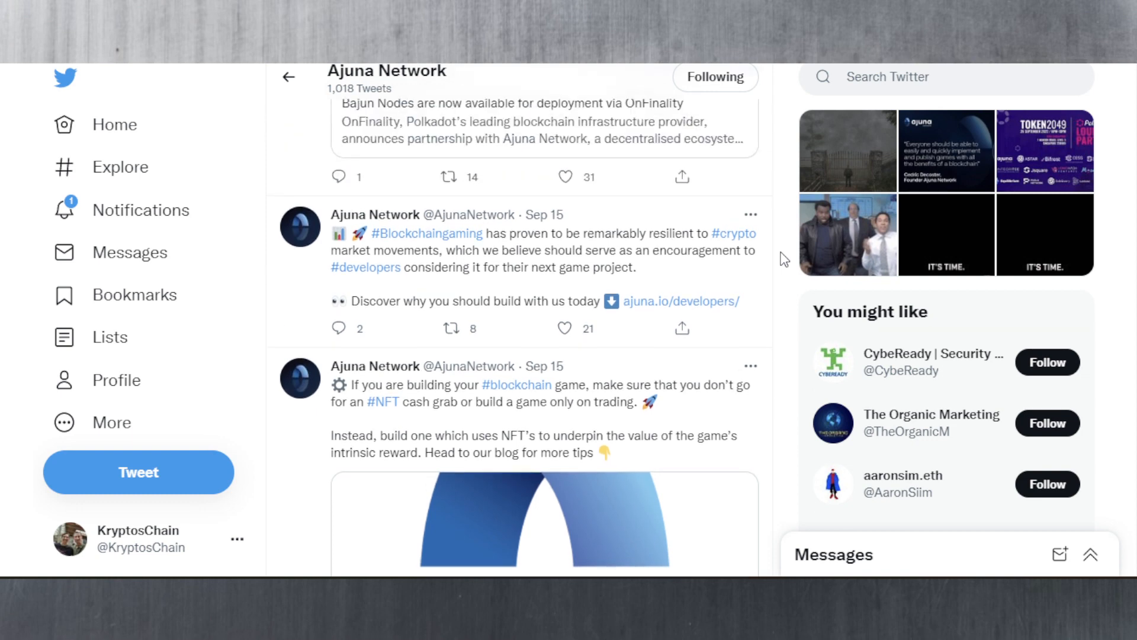
scroll("down", 3)
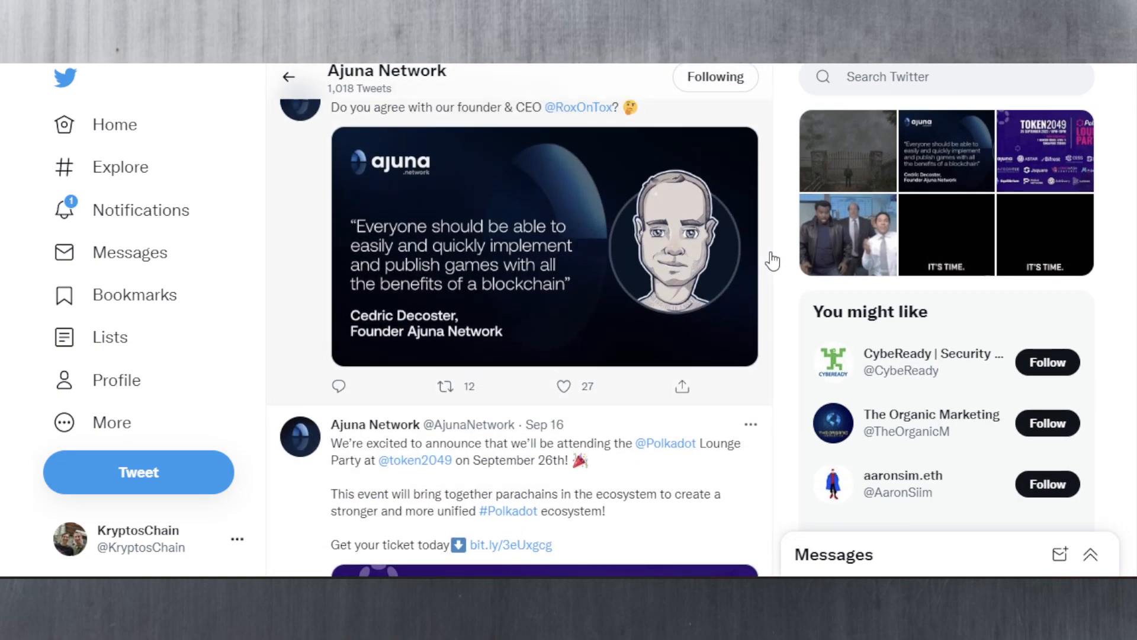
scroll("down", 3)
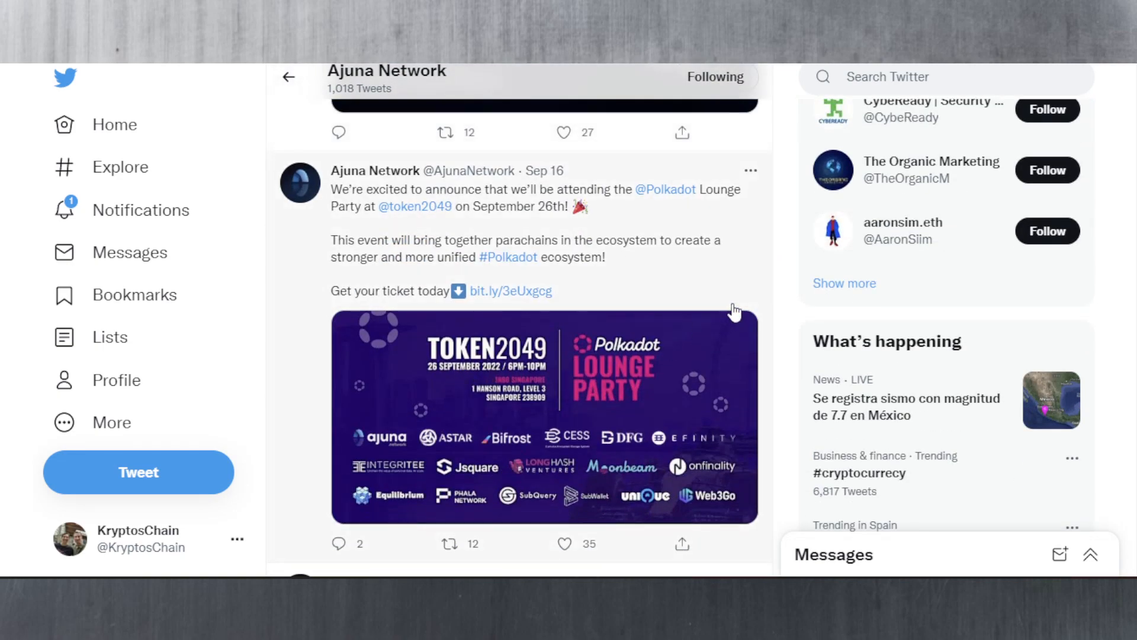
scroll("down", 3)
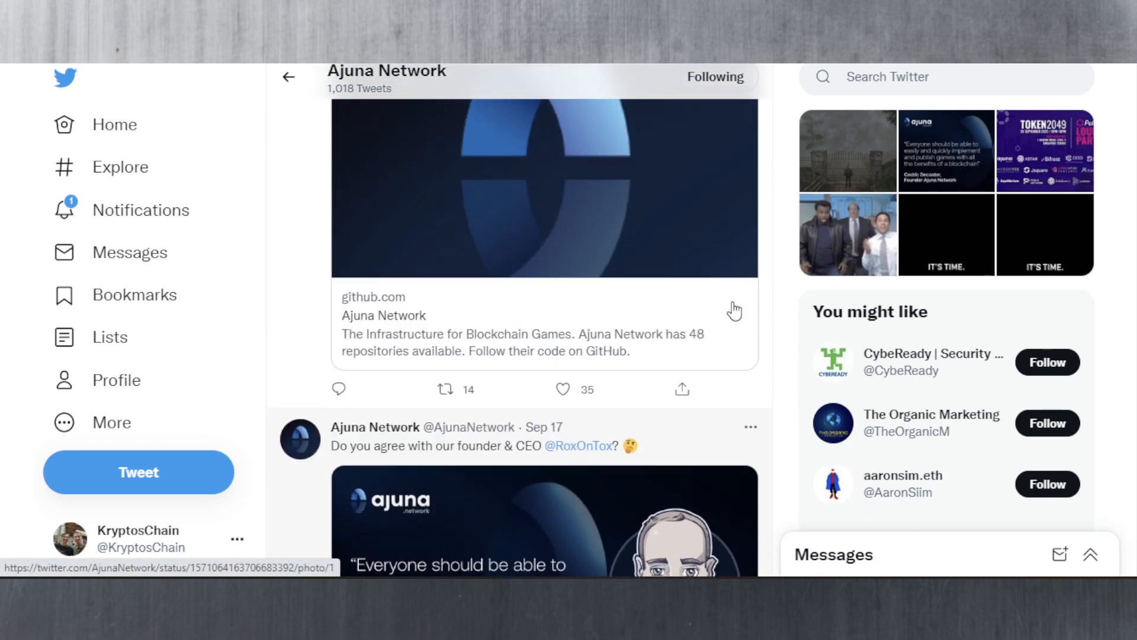
scroll("down", 3)
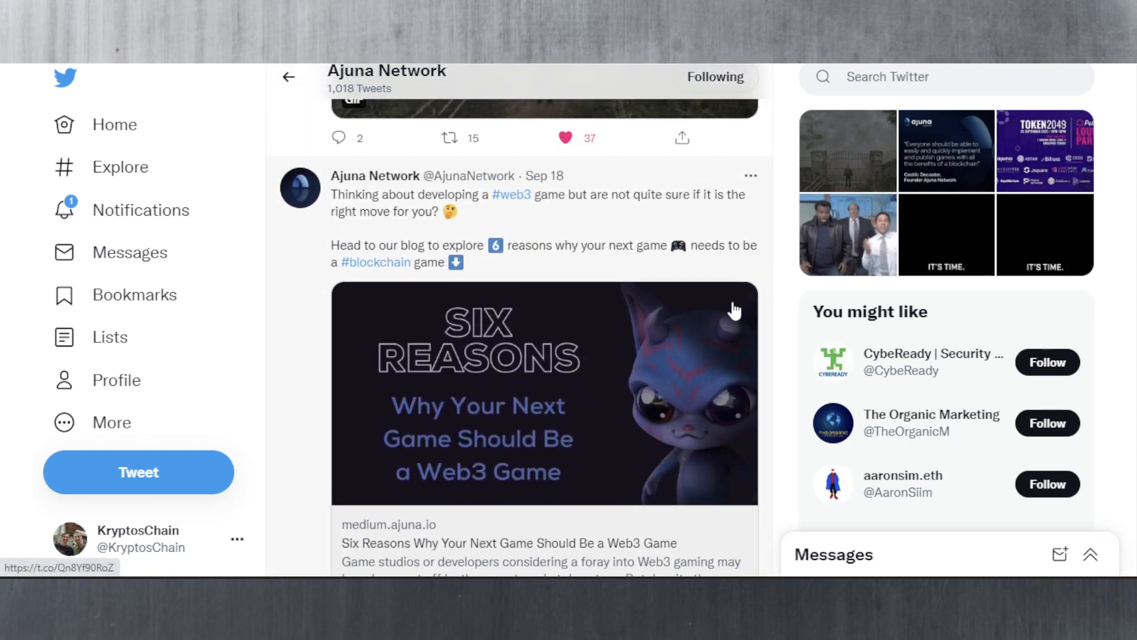
scroll("down", 3)
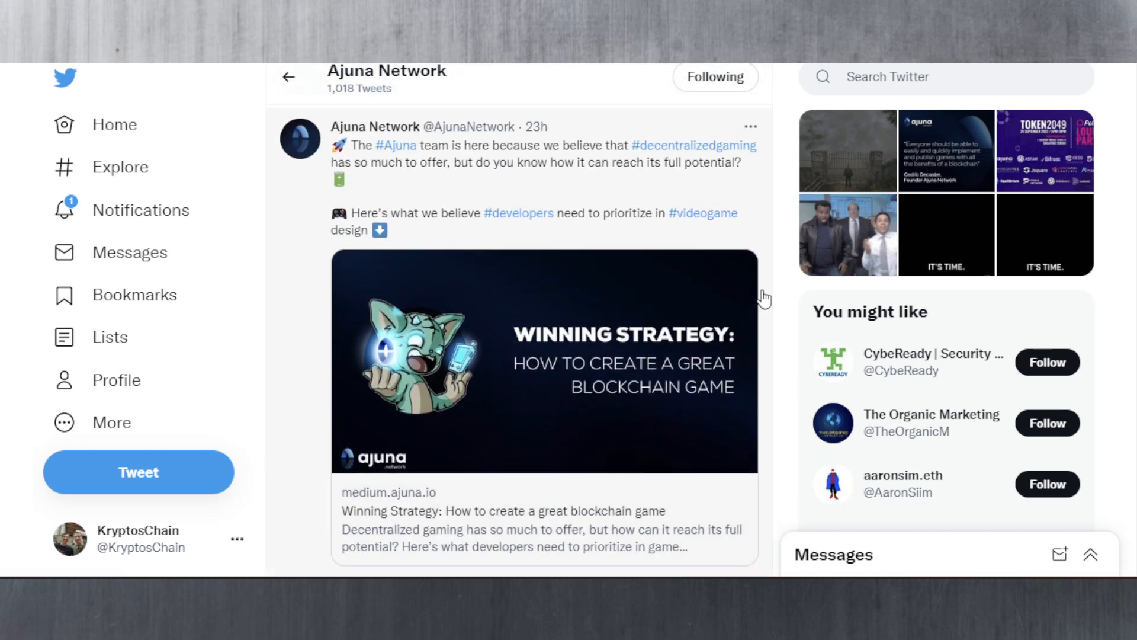
scroll("down", 3)
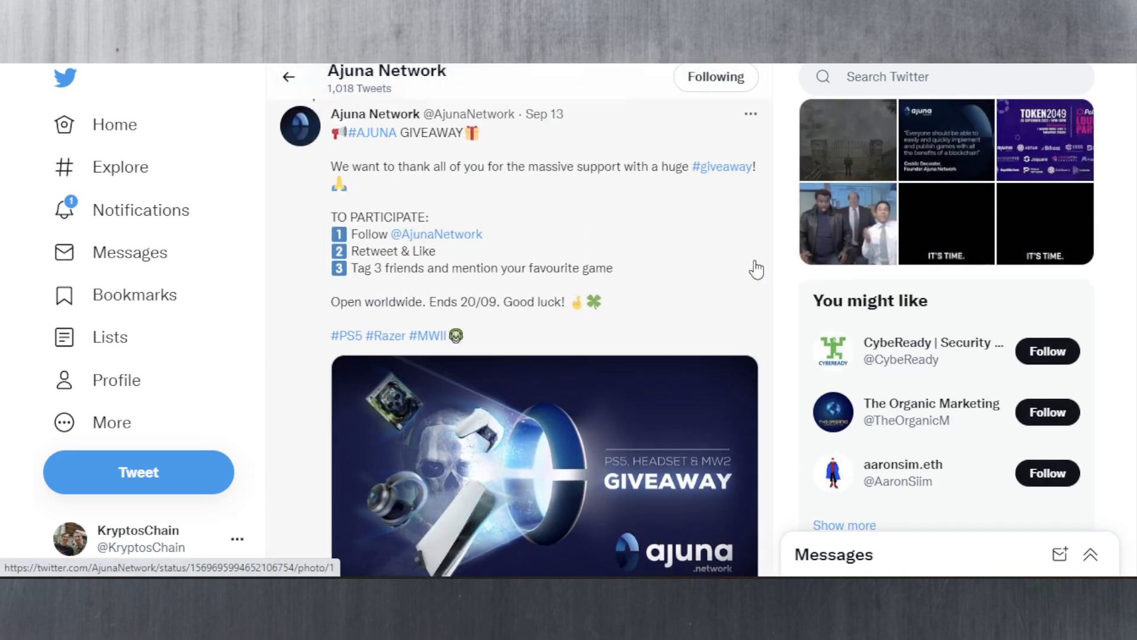
Step: Scroll the Ajuna Network feed to the retweeted BattleMogs army formation post
scroll("down", 3)
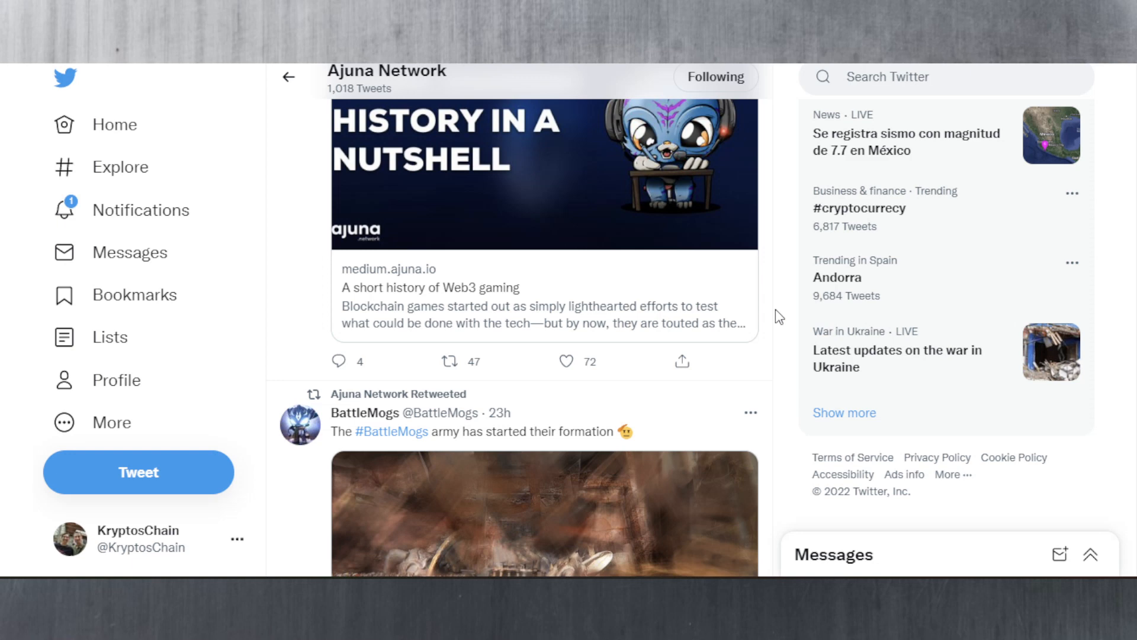
scroll("down", 3)
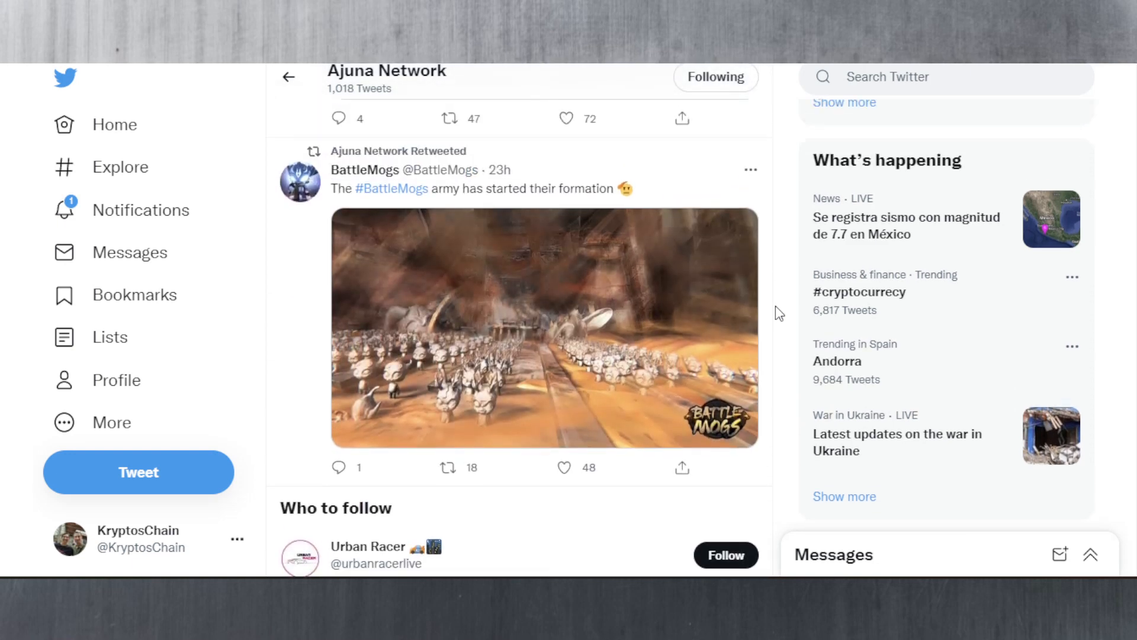
mouse_move(522, 197)
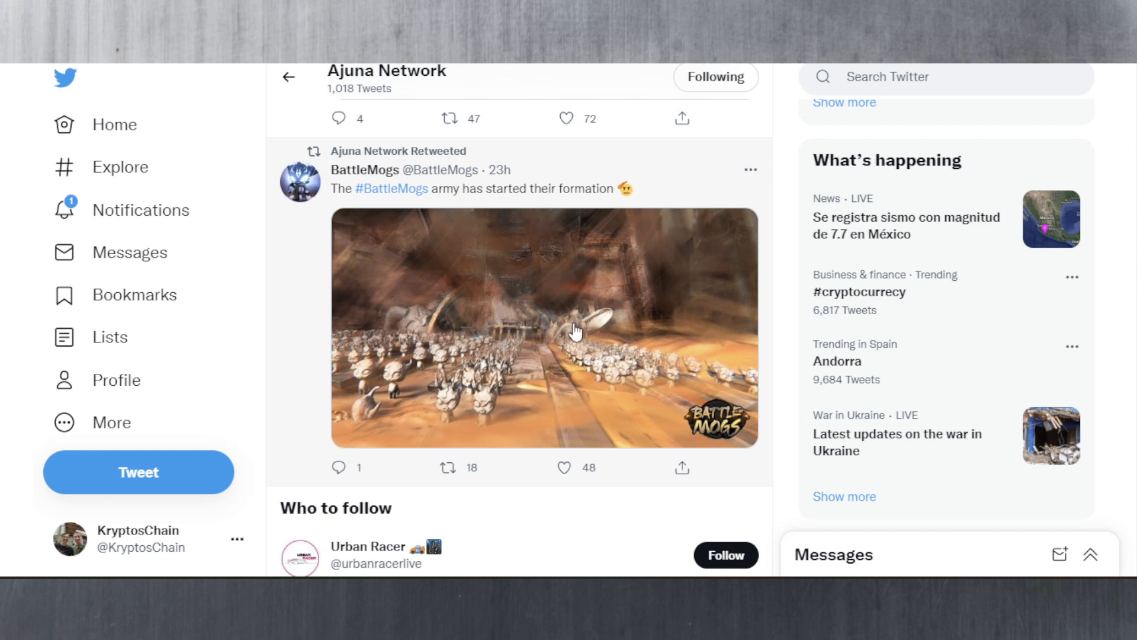
mouse_move(480, 371)
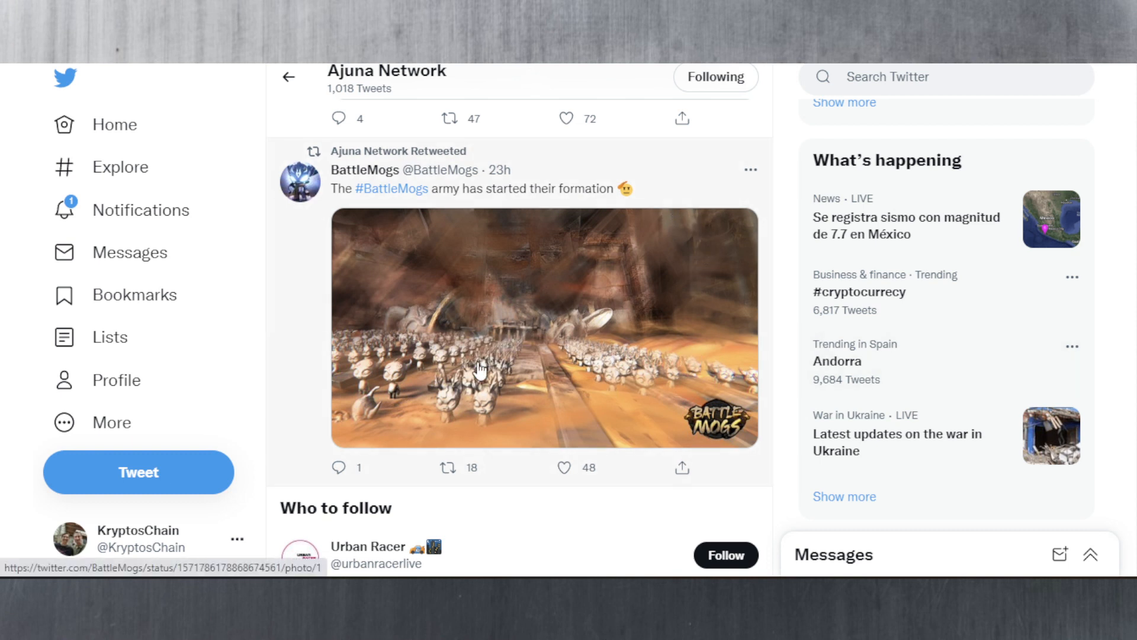
mouse_move(798, 392)
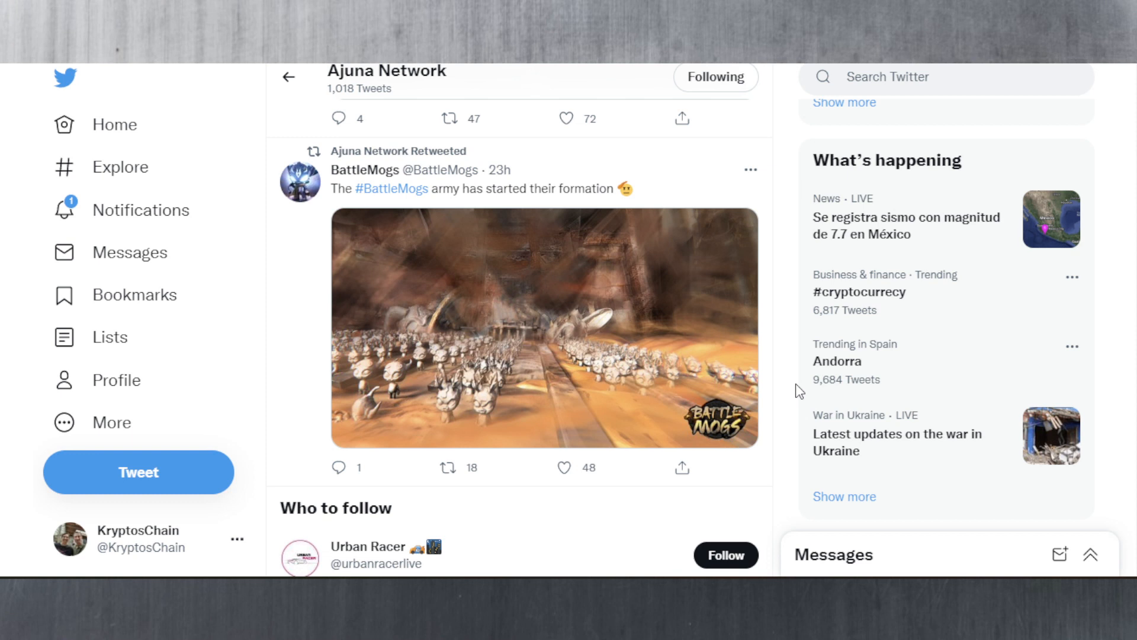
mouse_move(766, 327)
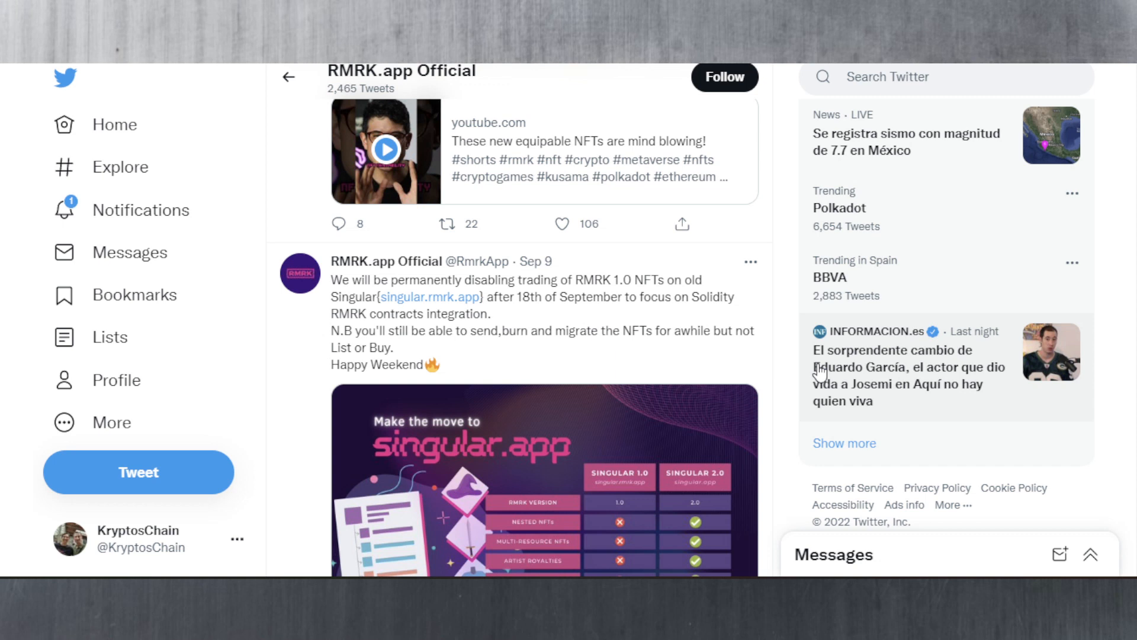
Step: Scroll RMRK.app Official's timeline past the Sep 9–12 tweets to the Sep 14 NFT Gallery & Party post
scroll("down", 3)
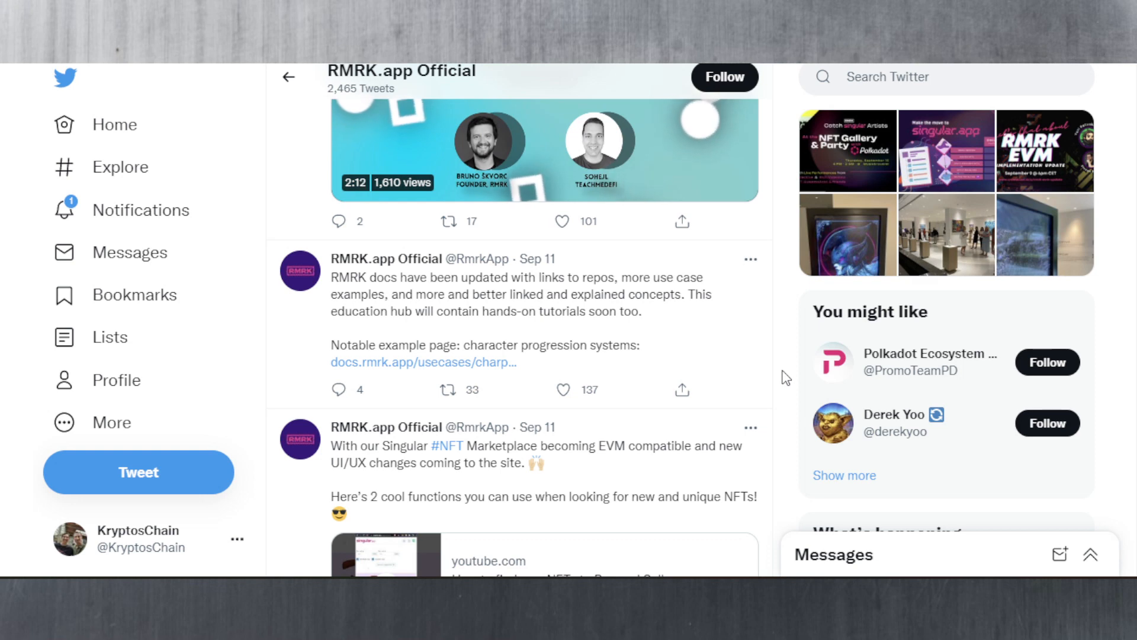
scroll("down", 3)
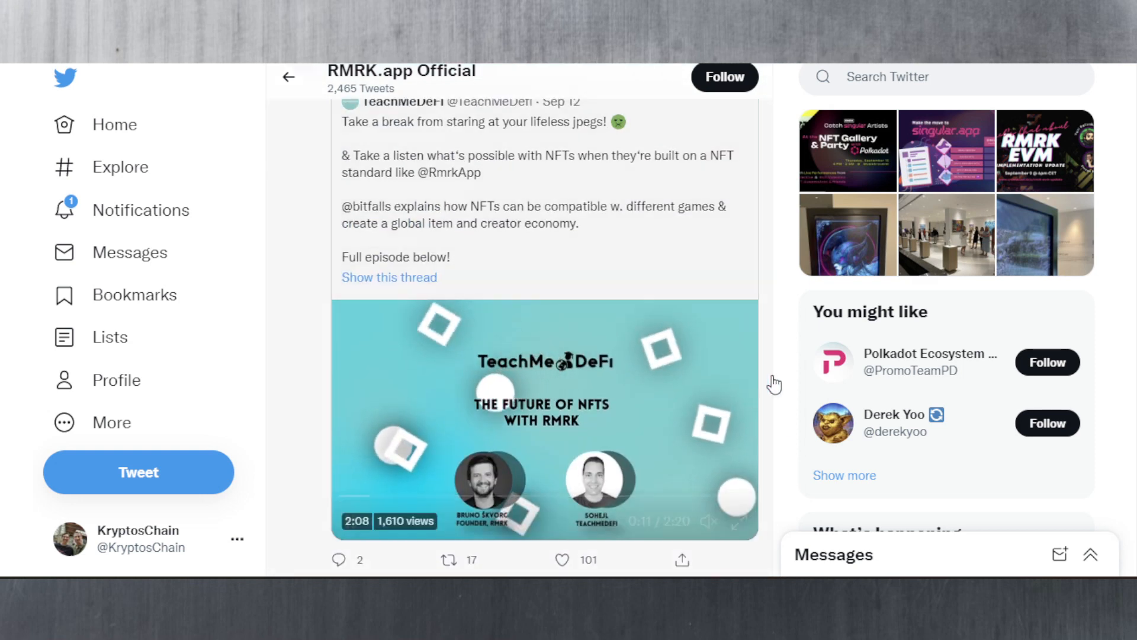
scroll("down", 3)
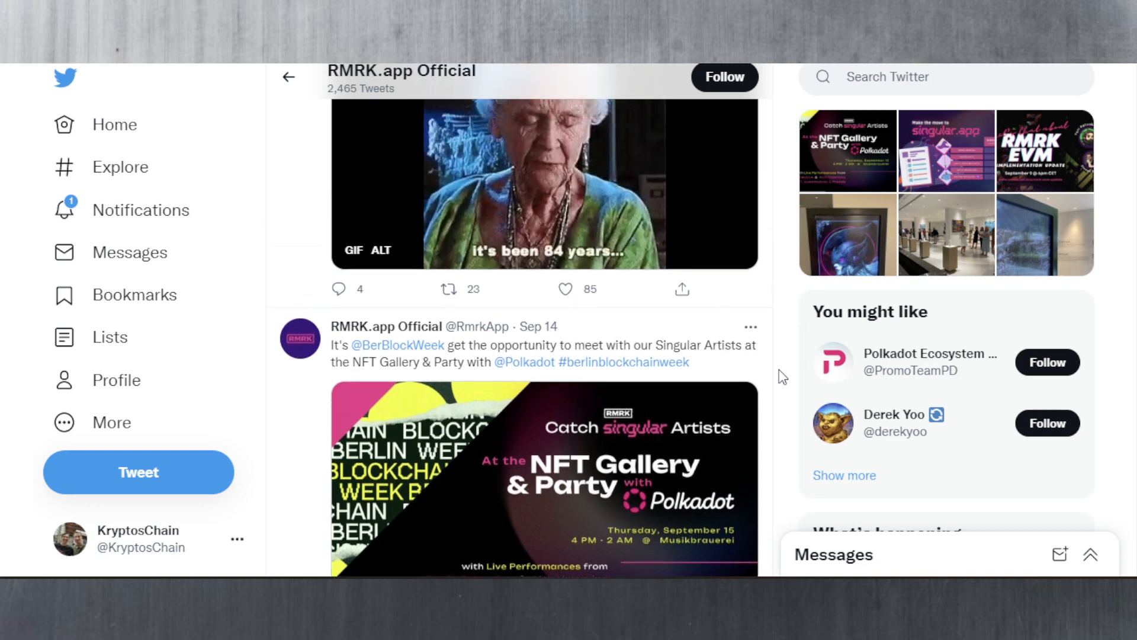
scroll("down", 3)
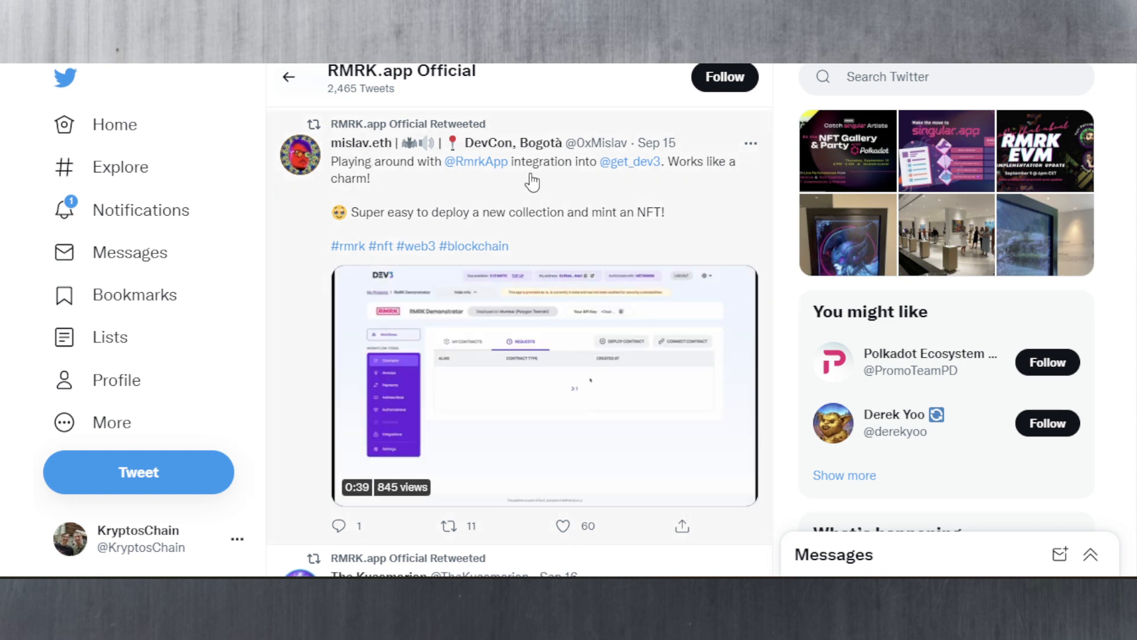
mouse_move(630, 161)
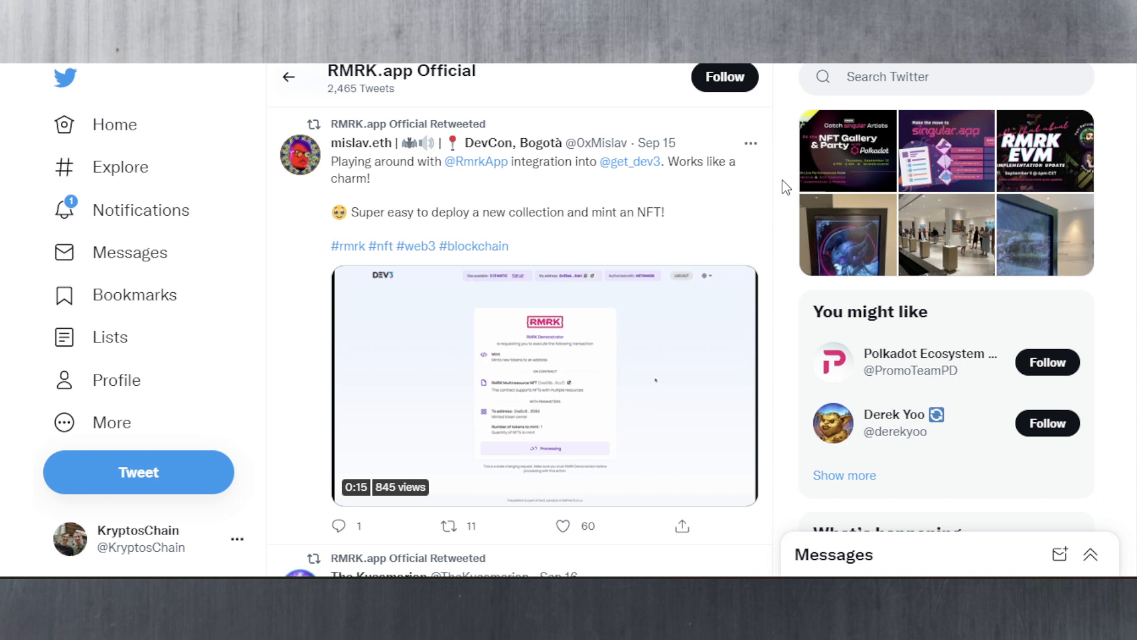
Step: Play mislav.eth's dev3 RMRK minting video, then scroll to the Singular at Art Zagreb tweet
left_click(543, 384)
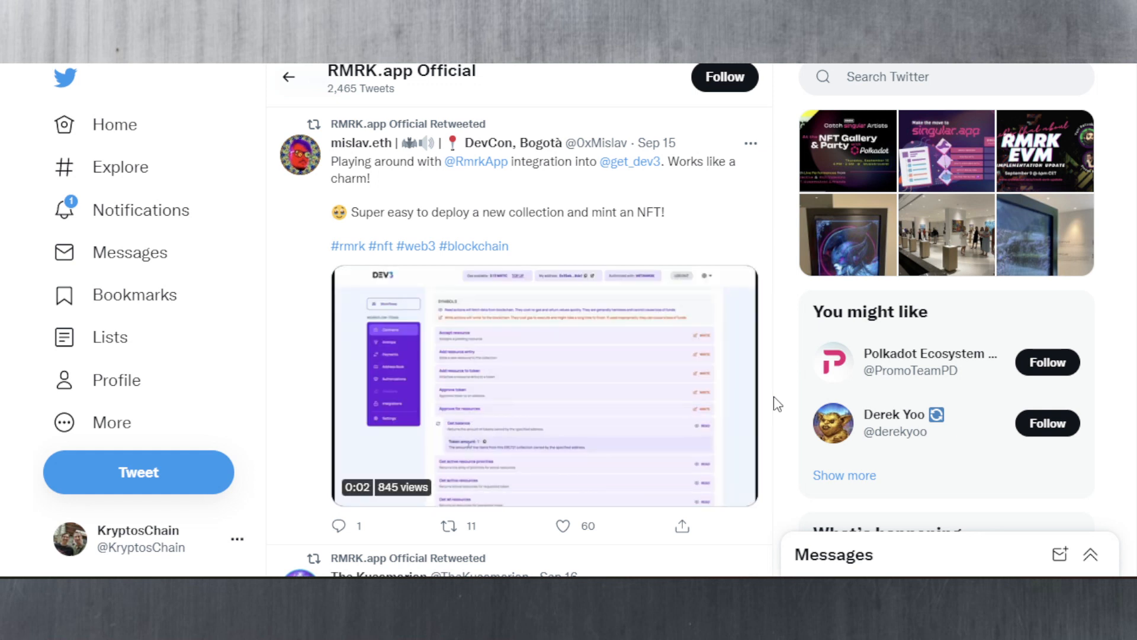
scroll("down", 3)
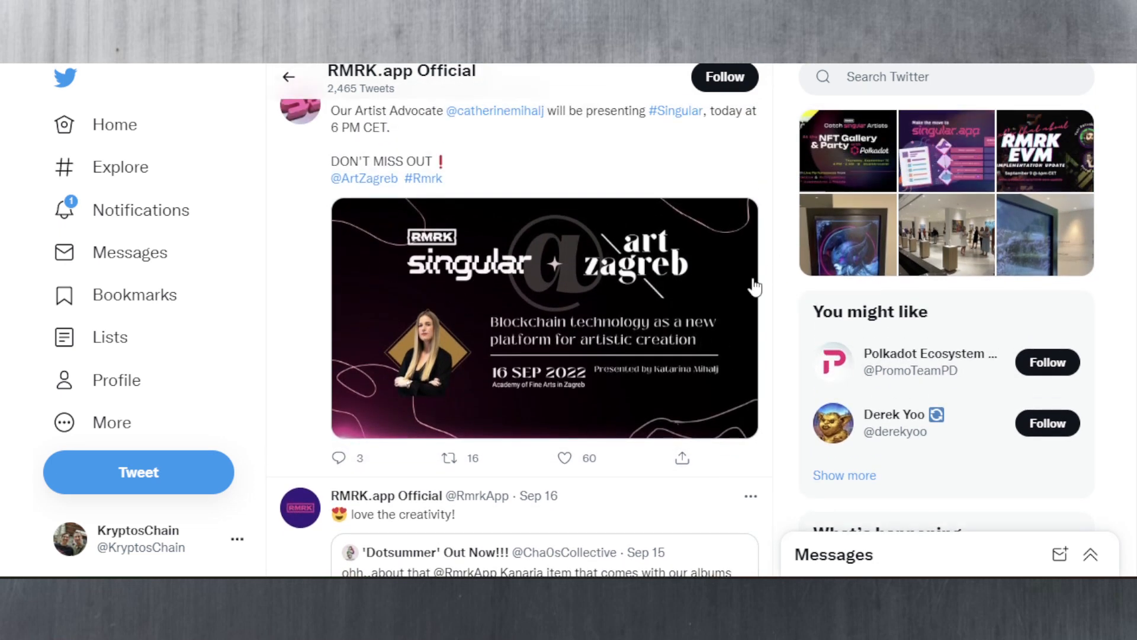
mouse_move(757, 342)
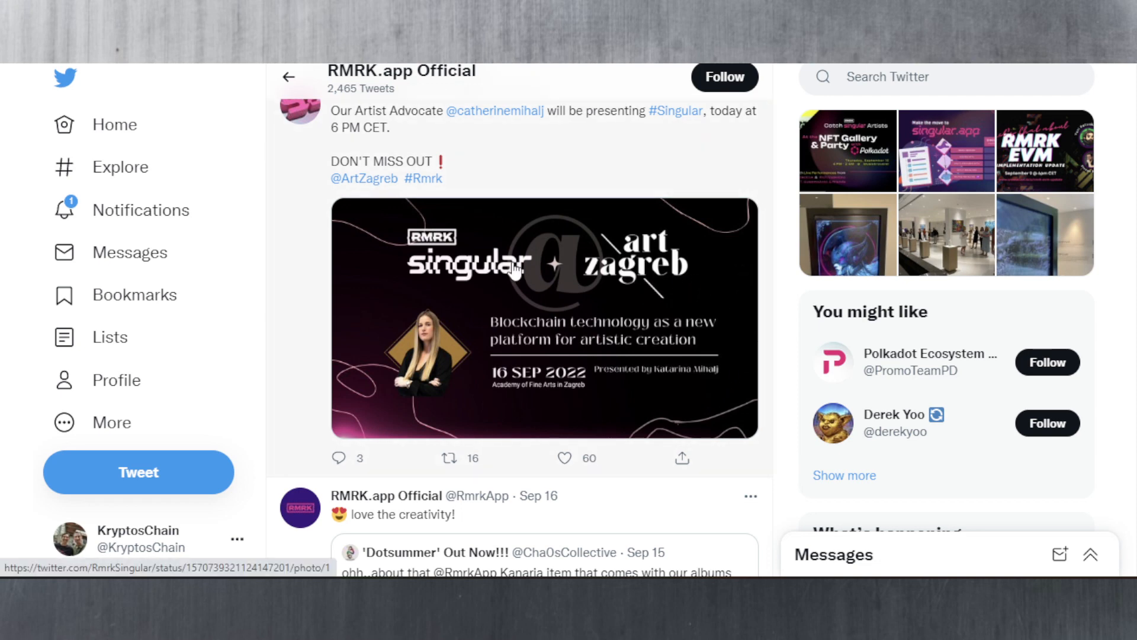
Step: Scroll through older RMRK tweets past the Evrloot retweet, returning to the pinned Nested NFTs tweet
scroll("down", 3)
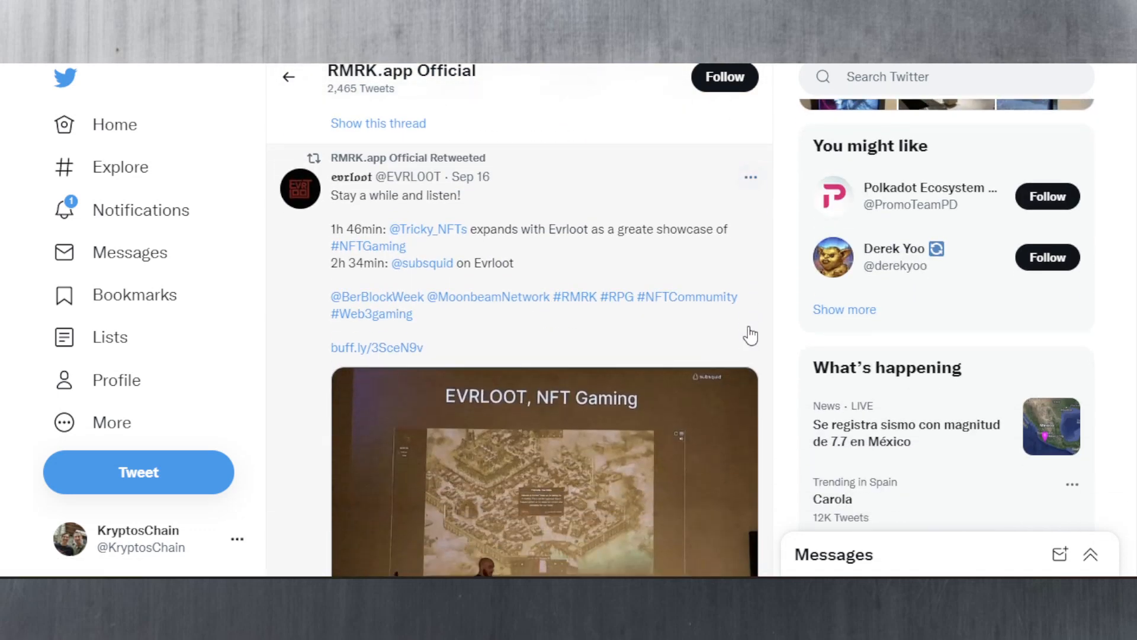
scroll("down", 3)
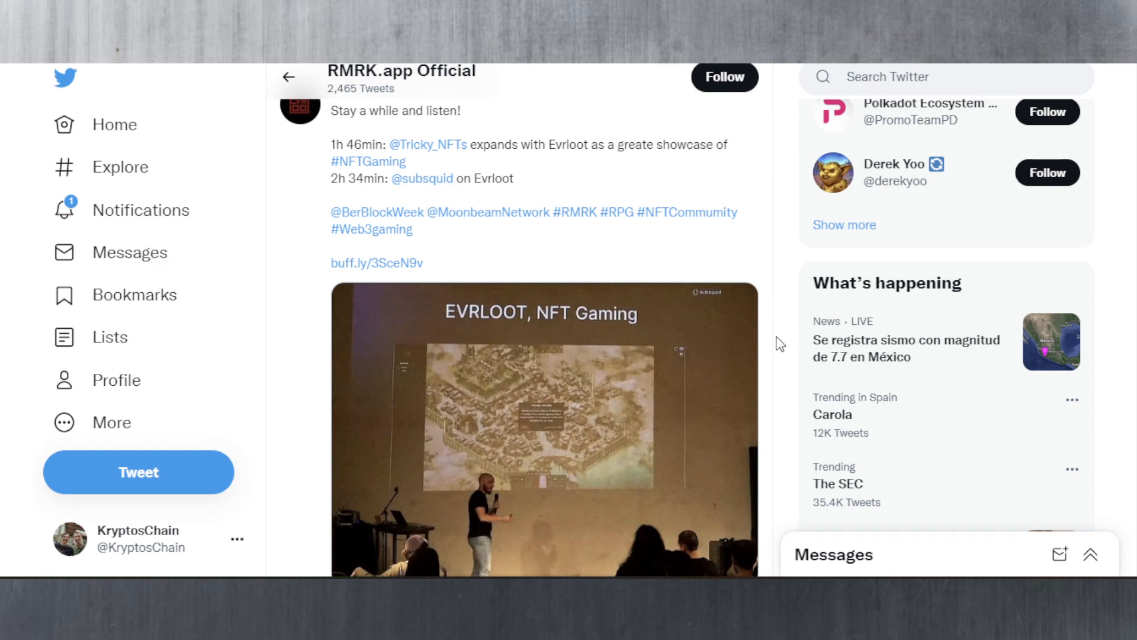
scroll("down", 3)
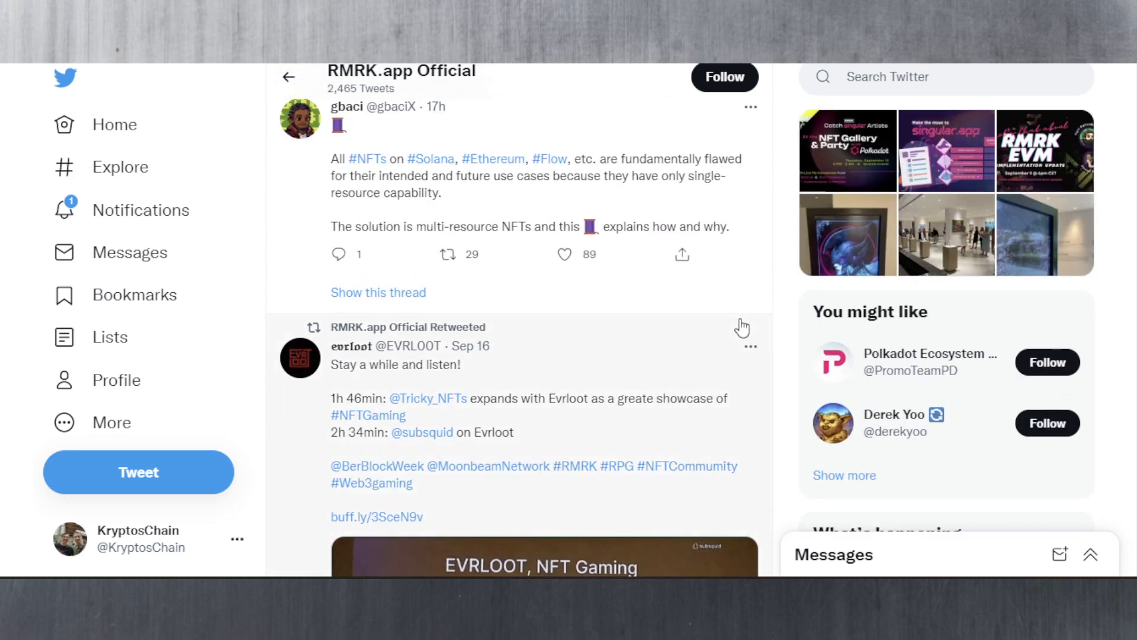
scroll("down", 3)
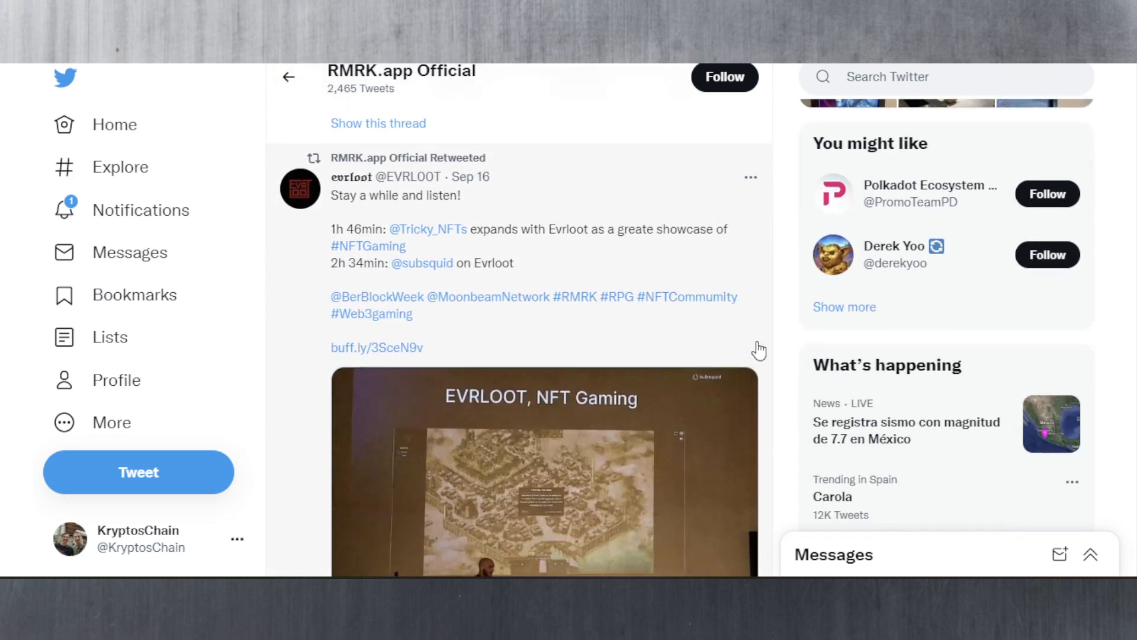
mouse_move(789, 378)
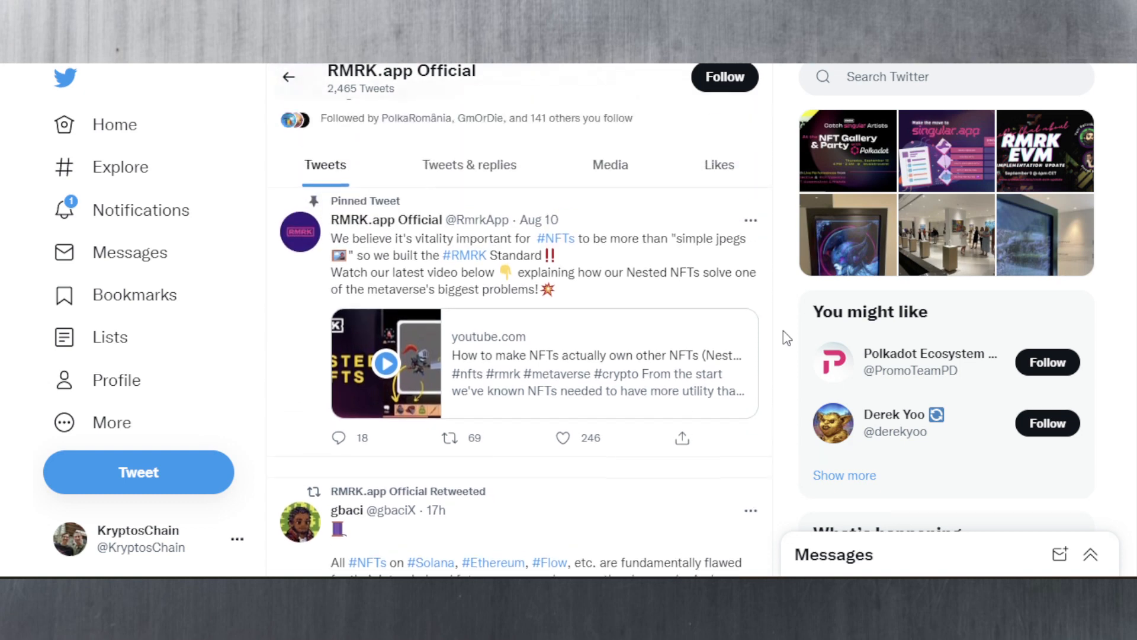
scroll("down", 3)
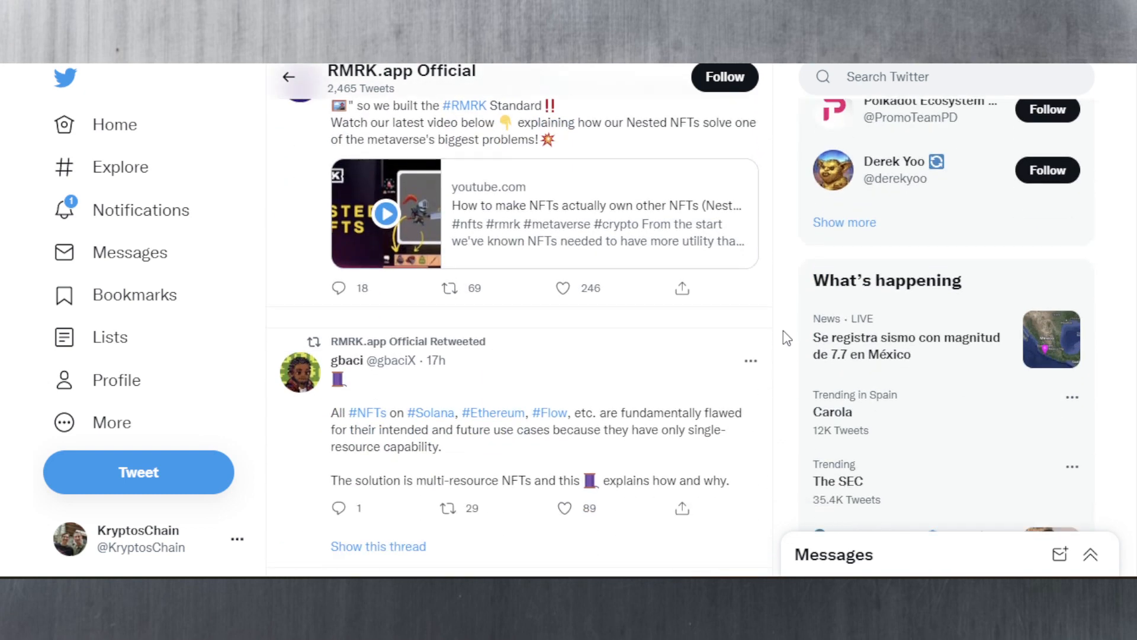
scroll("down", 3)
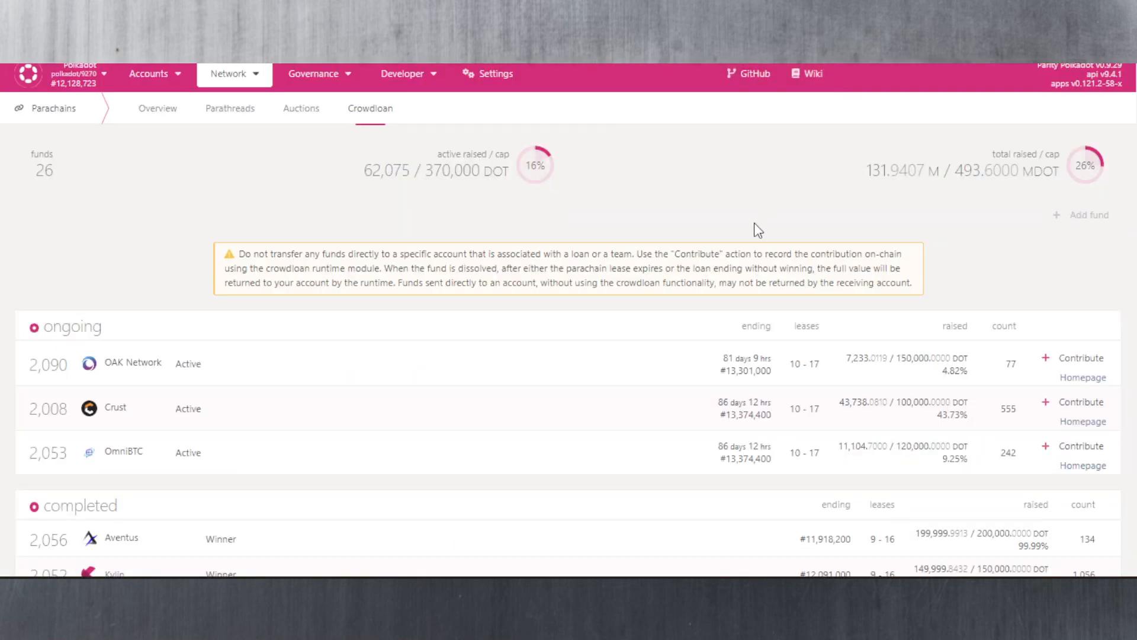
mouse_move(749, 210)
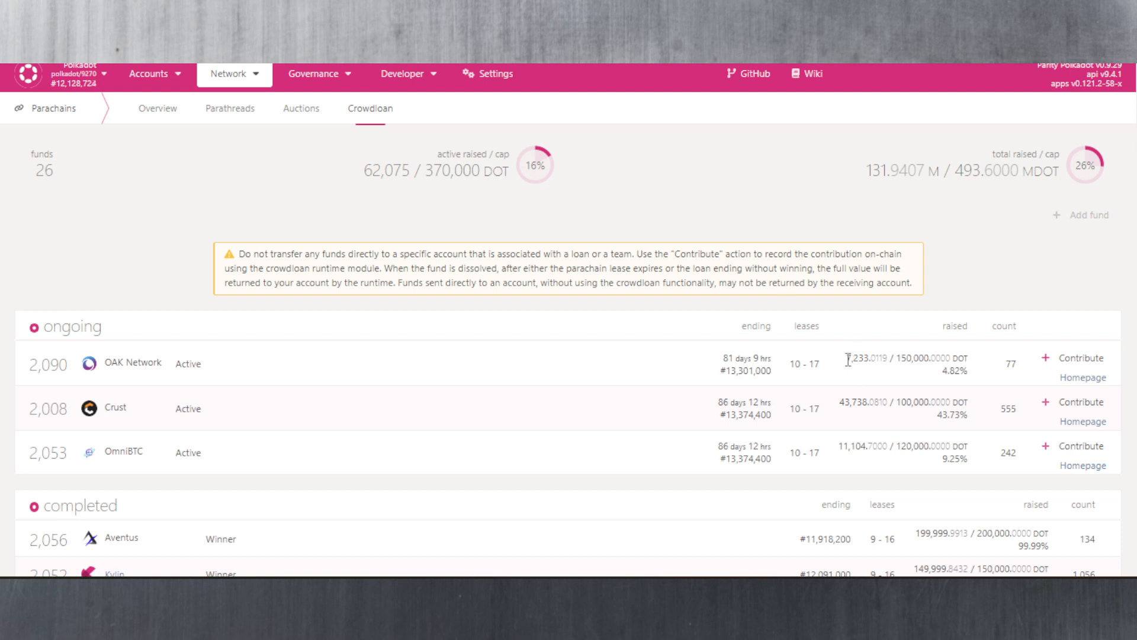
mouse_move(1008, 365)
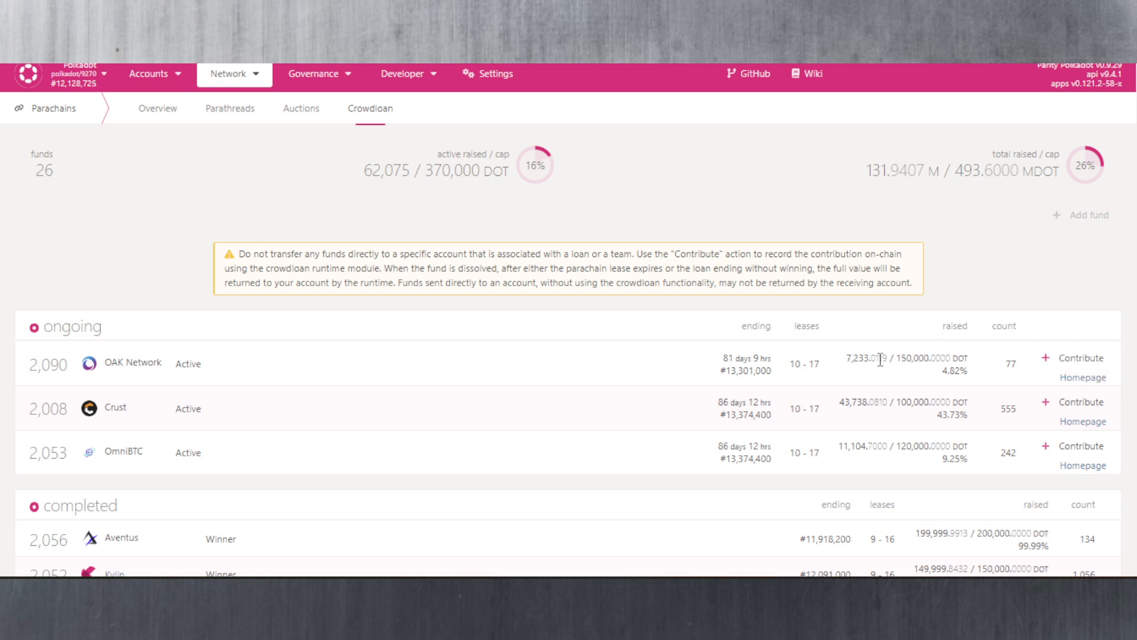
Step: Select OAK Network's raised crowdloan amount, then visit its homepage link
double_click(858, 361)
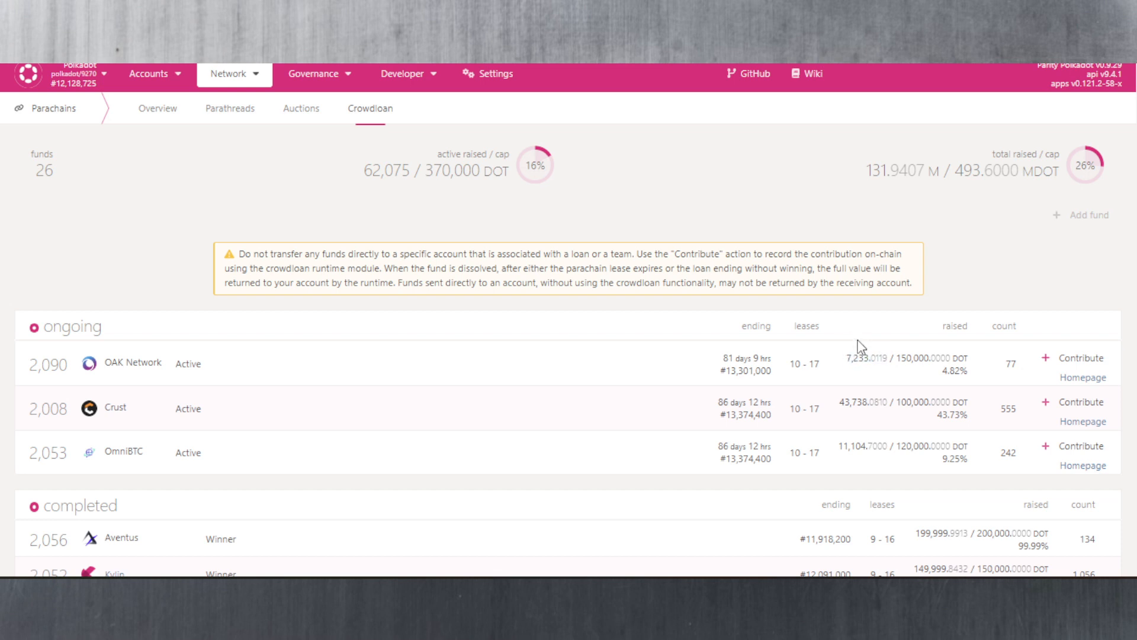
left_click(1082, 377)
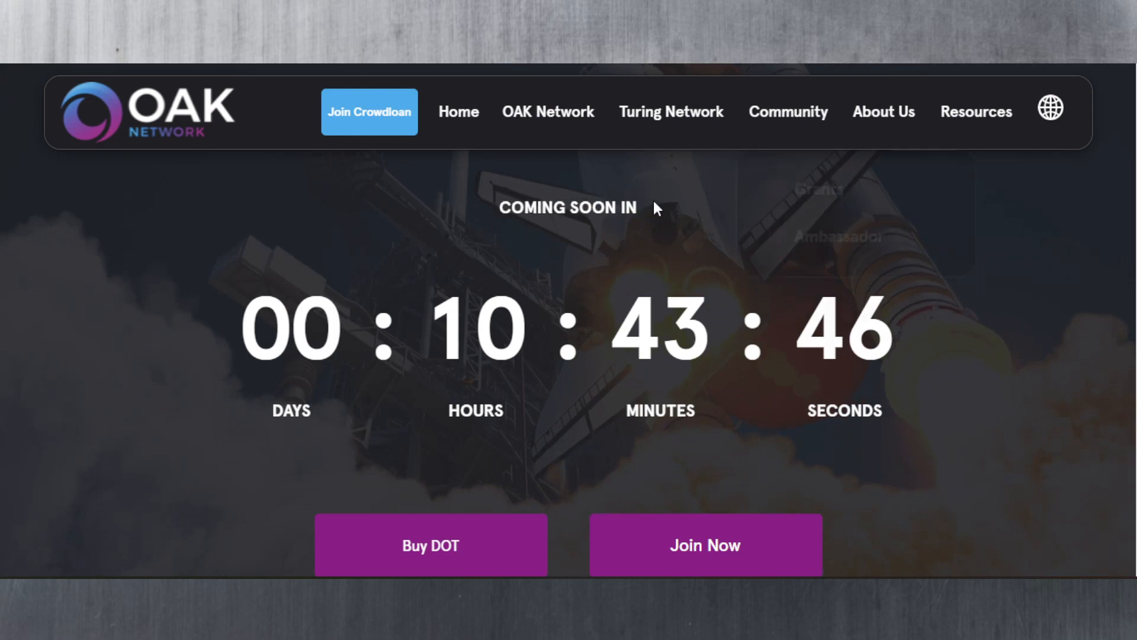
mouse_move(210, 361)
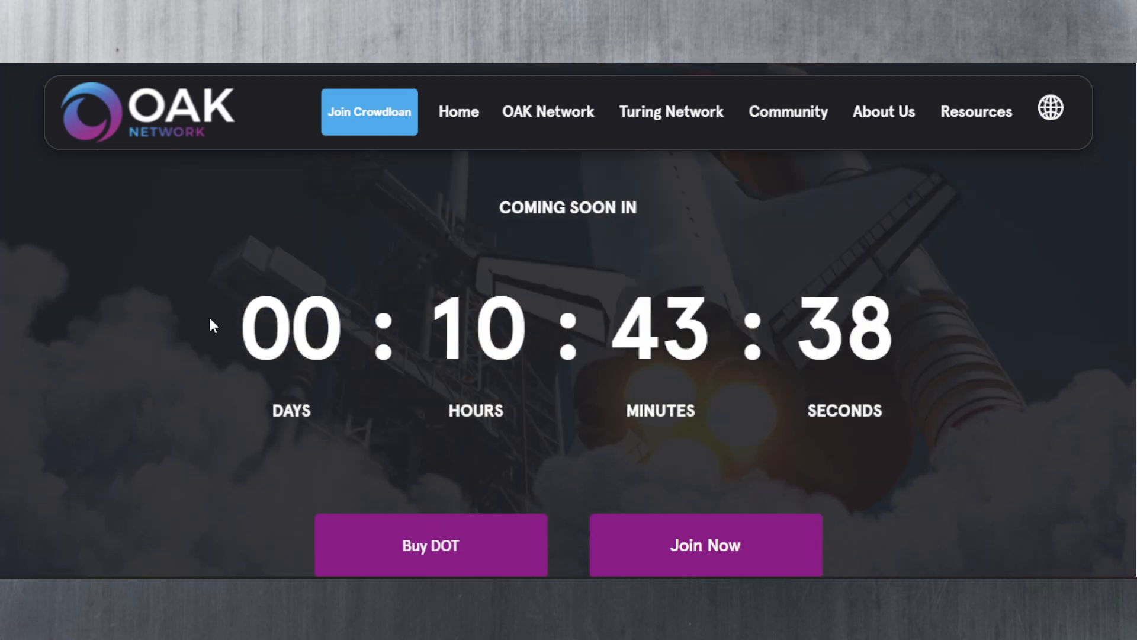
Step: View OAK Network's Coming Soon countdown, then return to the Polkadot.js crowdloan list
left_click(369, 112)
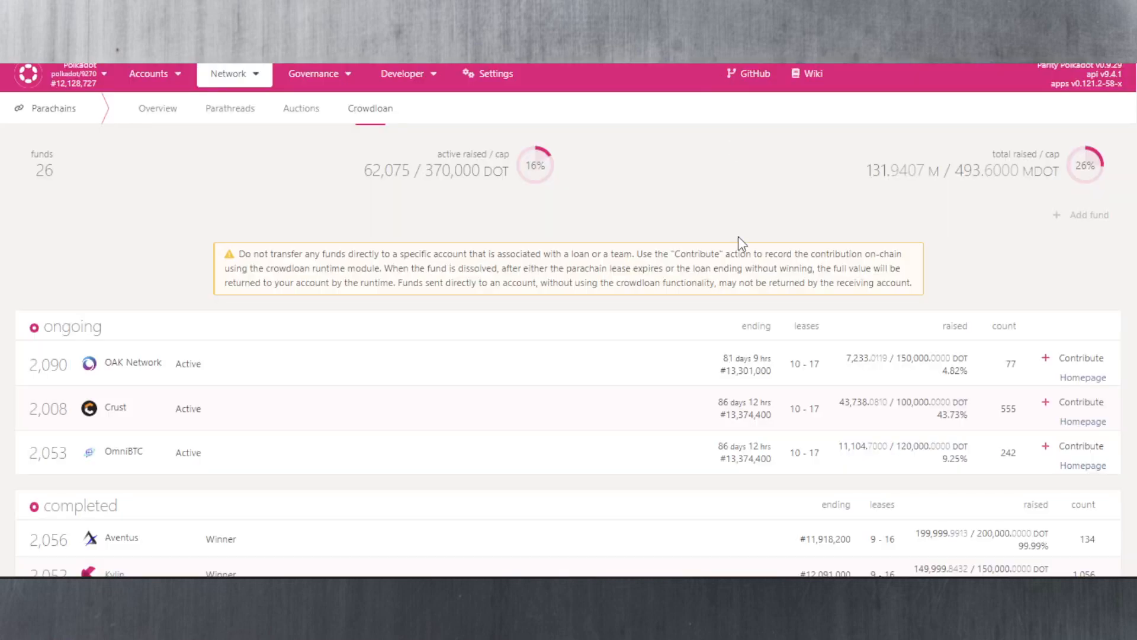